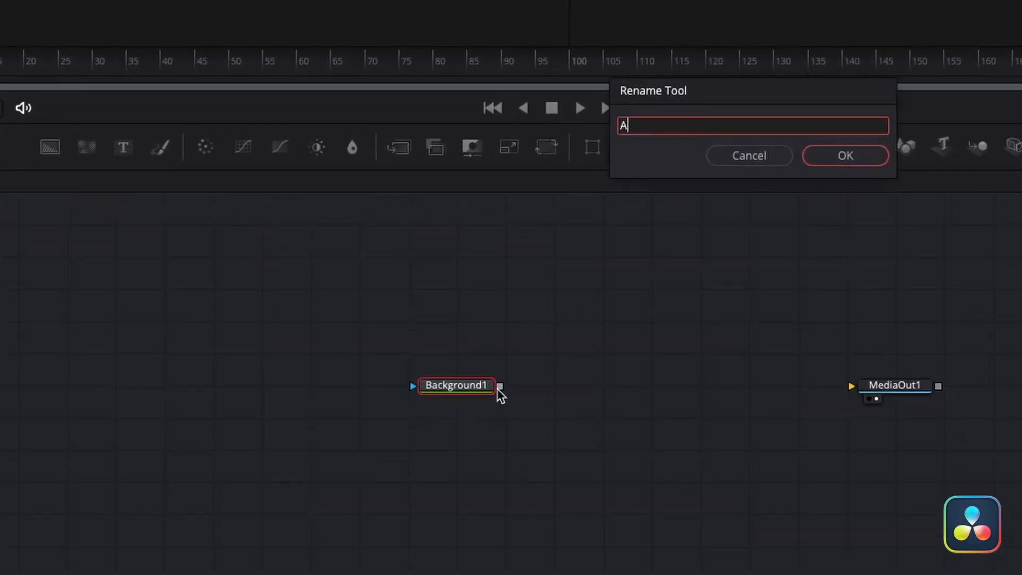
- Name the first background node Alpha
{"action": "type", "text": "lpha"}
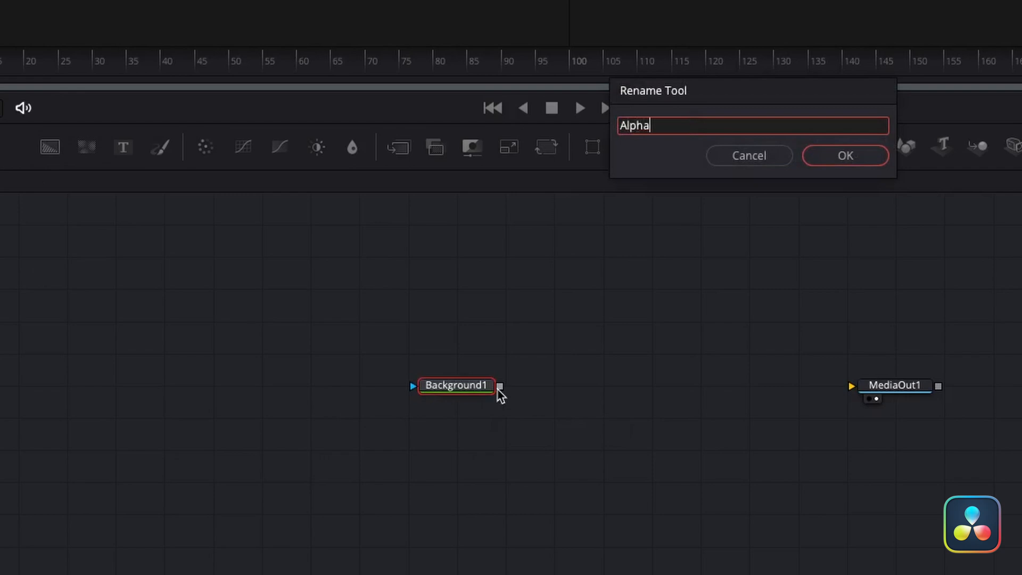
{"action": "left_click", "coordinate": [843, 155]}
{"action": "type", "text": "b"}
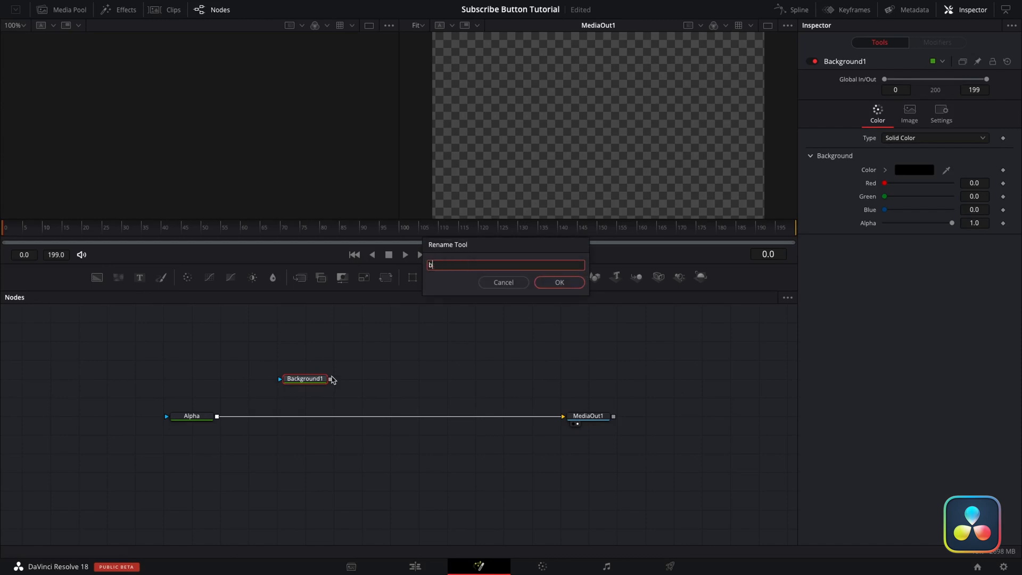
- Rename the second background to boxcolour and fill it with Page White
{"action": "type", "text": "oxcolour"}
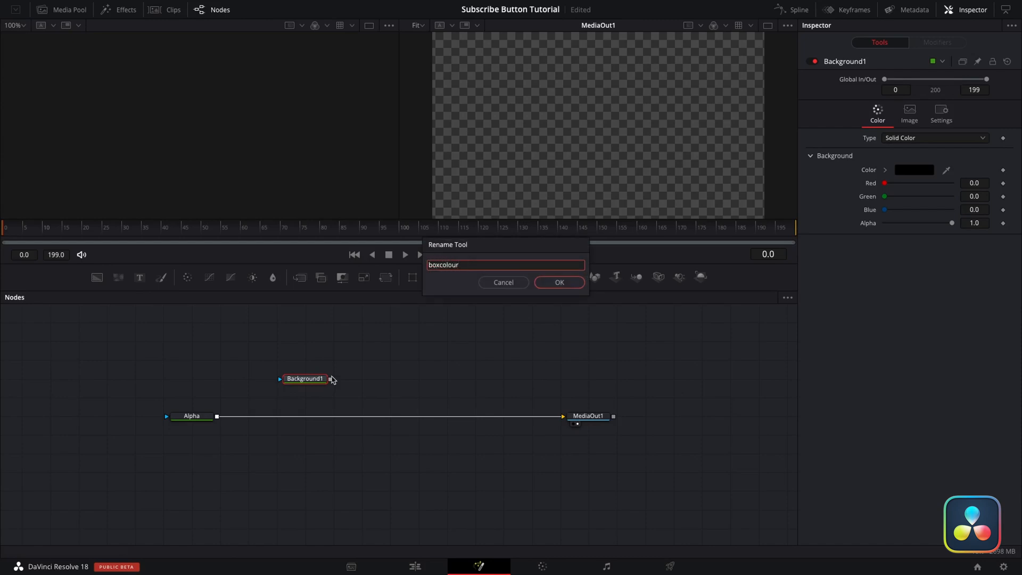
{"action": "left_click", "coordinate": [558, 282]}
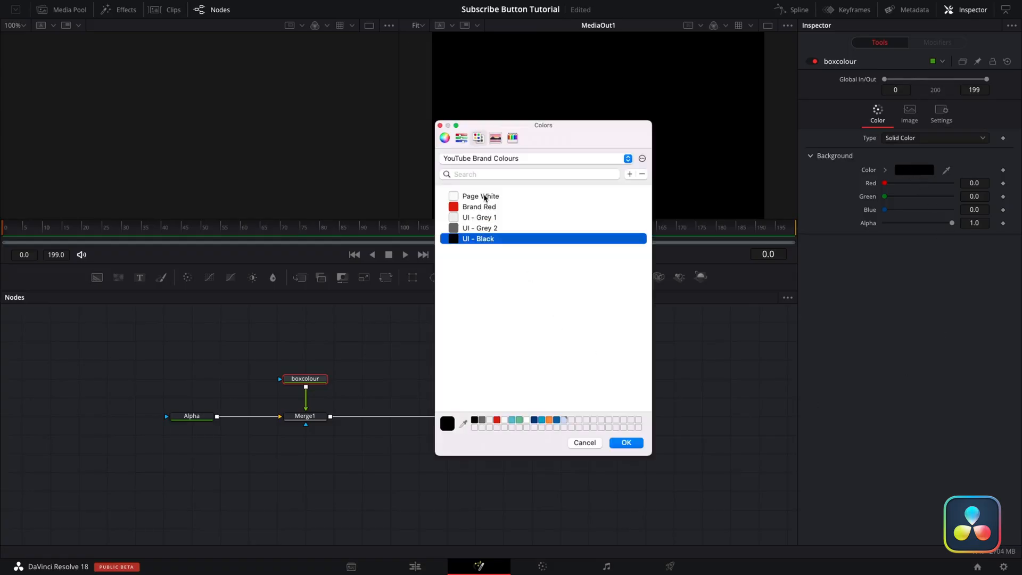
{"action": "left_click", "coordinate": [480, 195]}
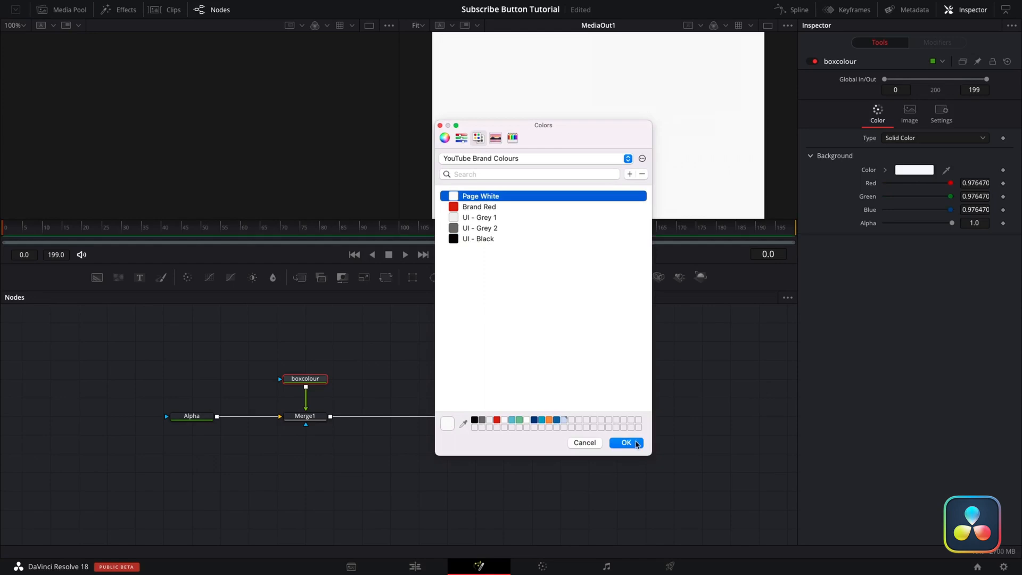
{"action": "left_click", "coordinate": [624, 442]}
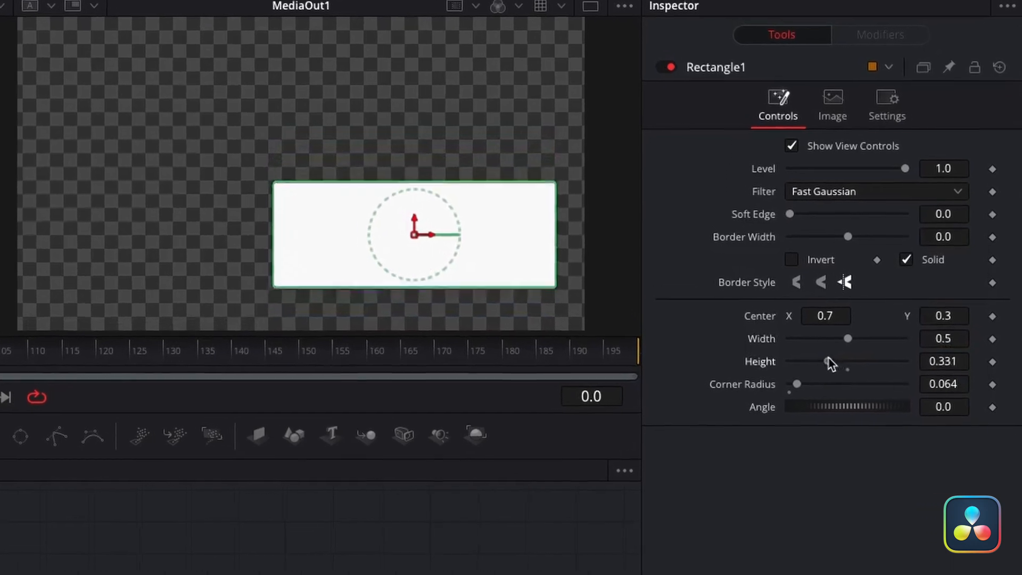
- Drag the rectangle mask's height to about a third of the frame
{"action": "left_click_drag", "start_coordinate": [833, 360], "coordinate": [827, 346]}
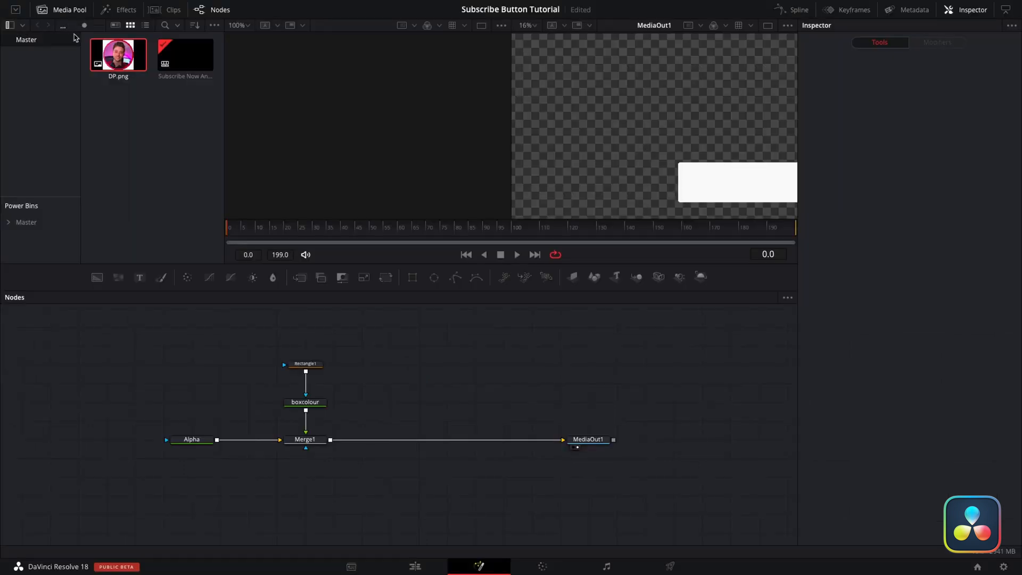
- Bring DP.png into the node graph and wire up its ellipse mask and merge
{"action": "left_click_drag", "start_coordinate": [117, 55], "coordinate": [341, 332]}
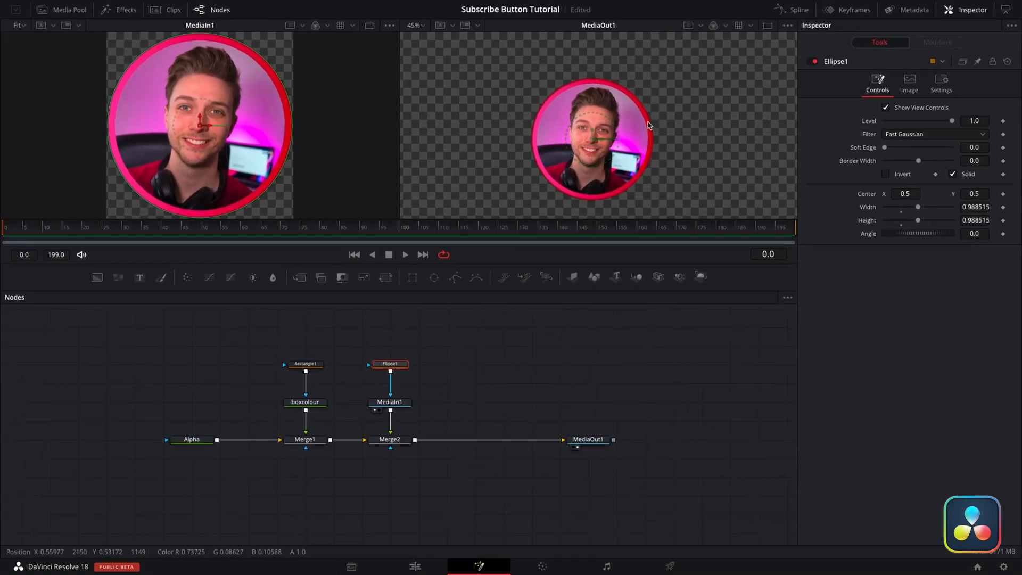
{"action": "left_click", "coordinate": [389, 368]}
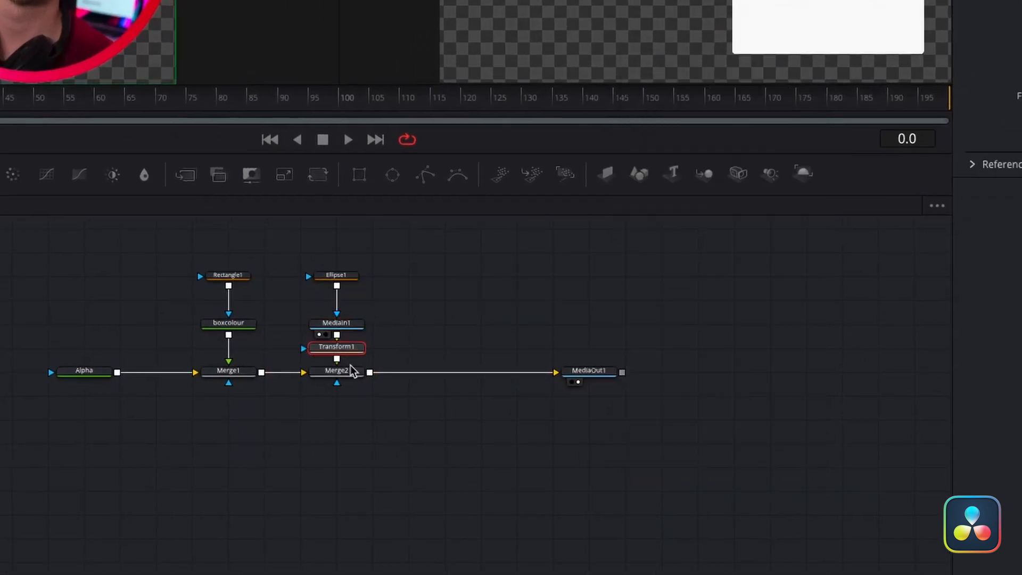
{"action": "double_click", "coordinate": [336, 347]}
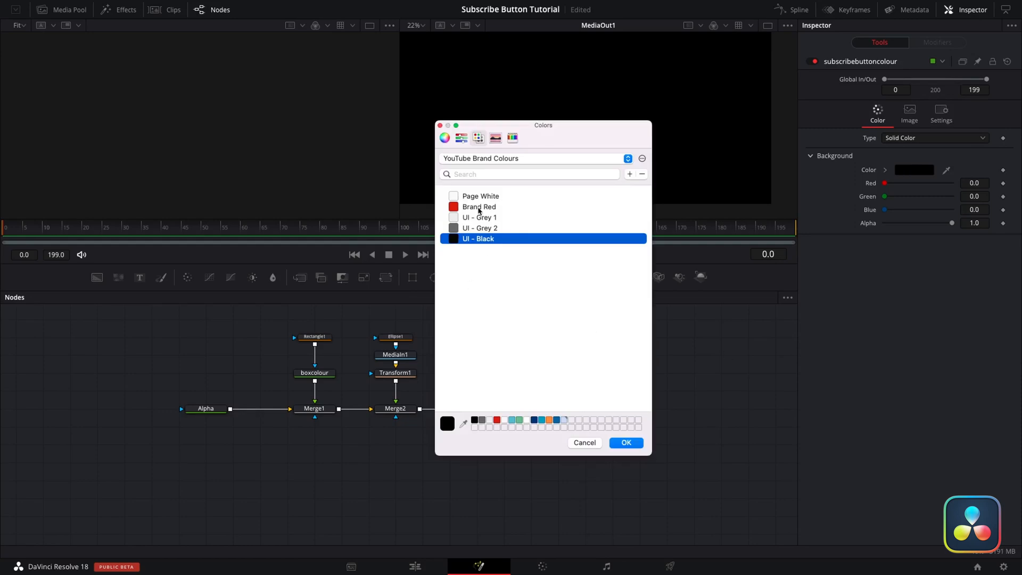
- Colour subscribebuttoncolour Brand Red and resize its Rectangle2 mask
{"action": "left_click", "coordinate": [478, 206]}
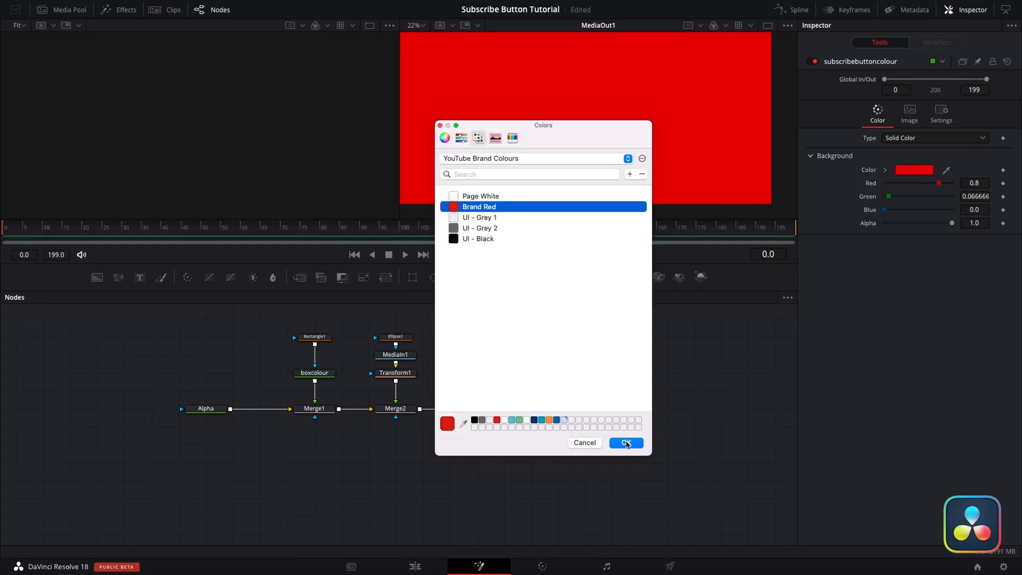
{"action": "left_click", "coordinate": [624, 442]}
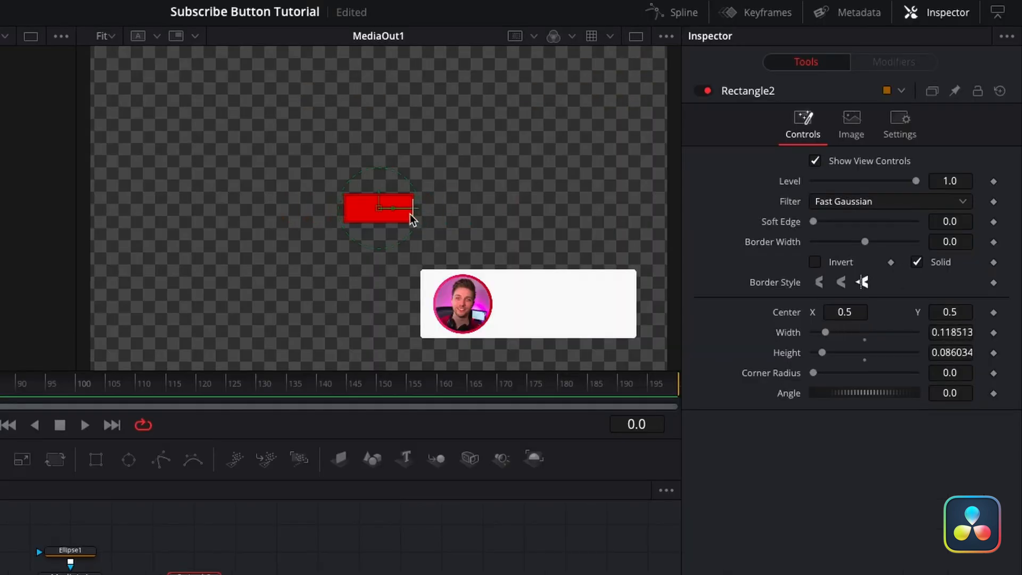
{"action": "left_click_drag", "start_coordinate": [381, 208], "coordinate": [534, 306]}
{"action": "type", "text": "subscribetext"}
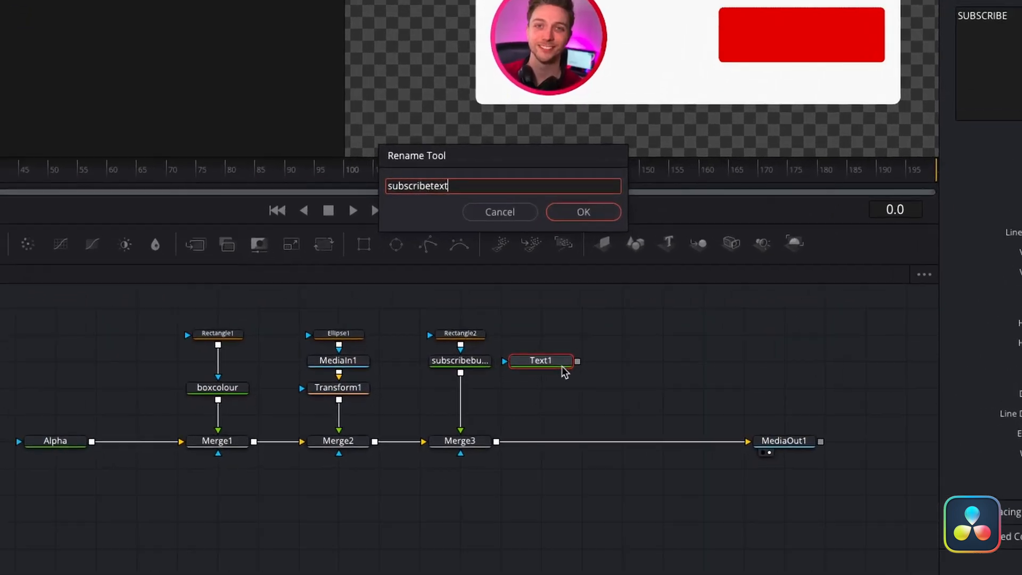
- Confirm the name subscribetext for the SUBSCRIBE Text+ node
{"action": "left_click", "coordinate": [583, 211]}
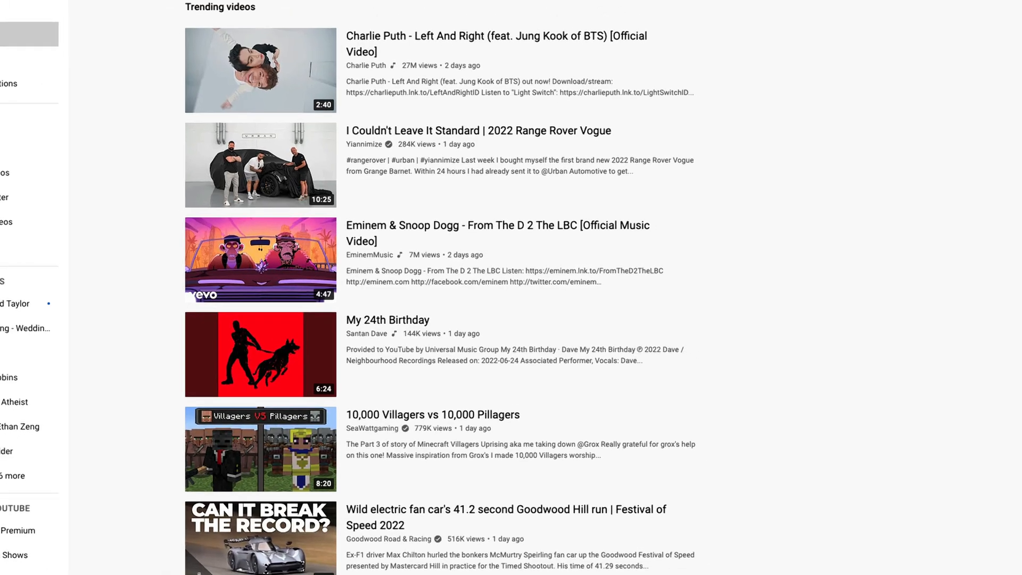
- Switch to the web browser showing YouTube's Trending page
{"action": "left_click", "coordinate": [12, 10]}
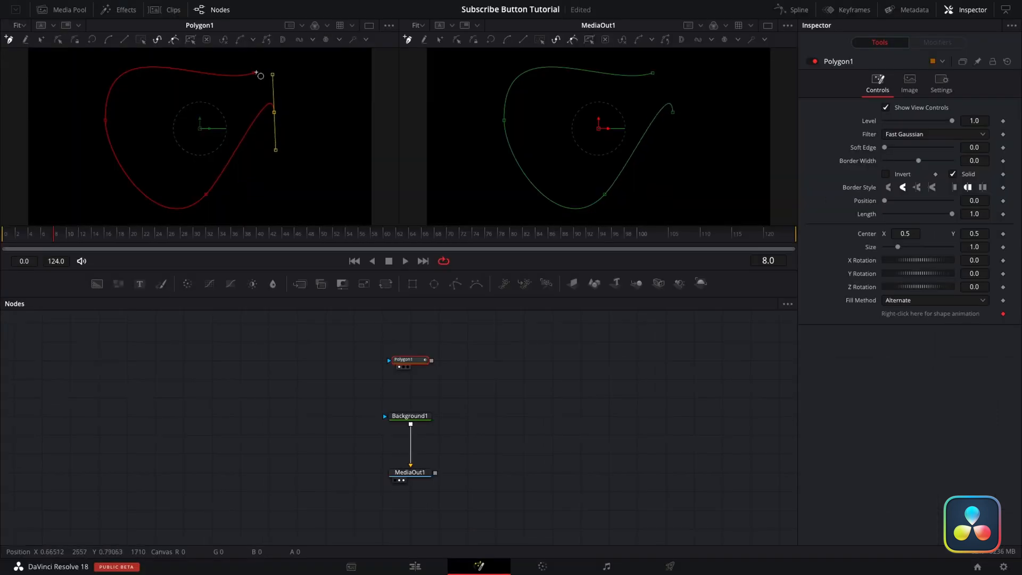
- Add another point to the polygon tracing the thumb outline
{"action": "left_click", "coordinate": [409, 415]}
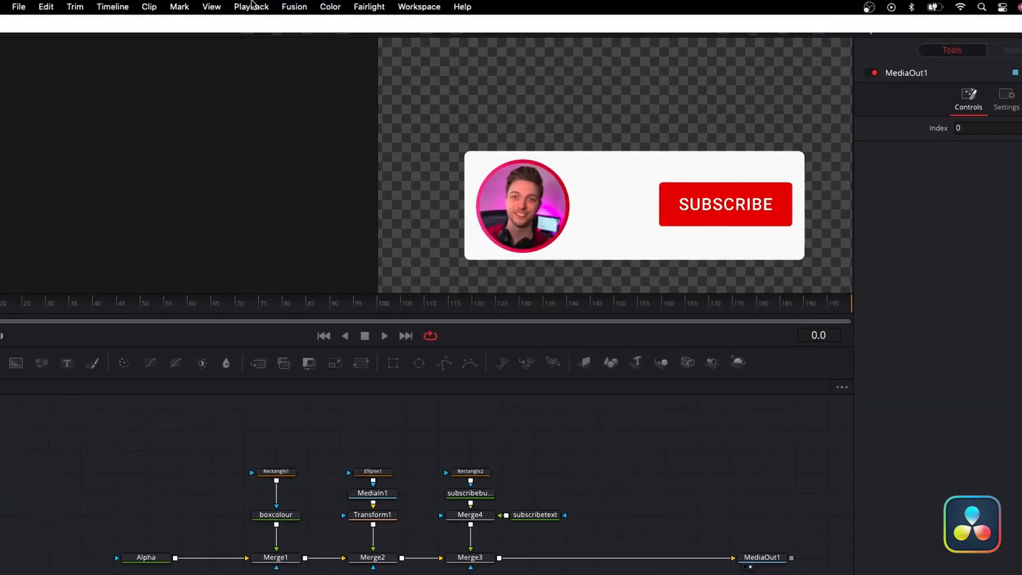
- Add a Transform after the HandColour node, then deselect the hand colour node
{"action": "left_click", "coordinate": [251, 7]}
{"action": "type", "text": "trans"}
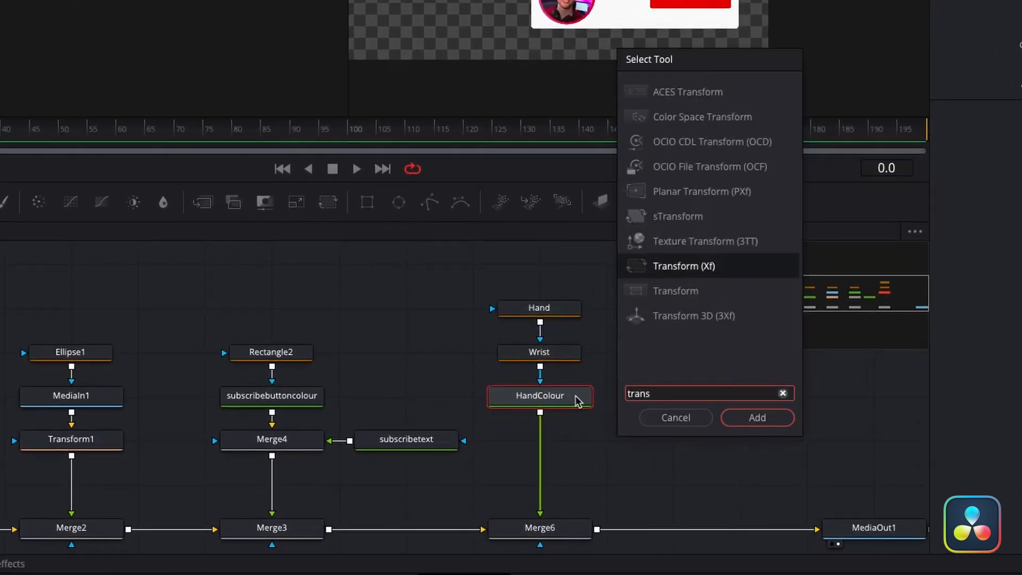
{"action": "left_click", "coordinate": [757, 417]}
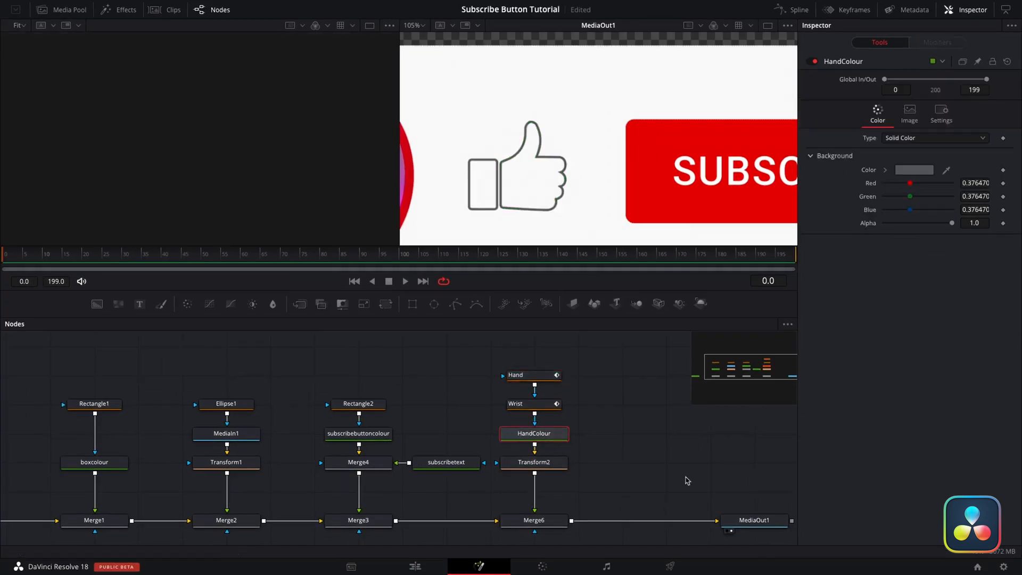
{"action": "left_click", "coordinate": [70, 9]}
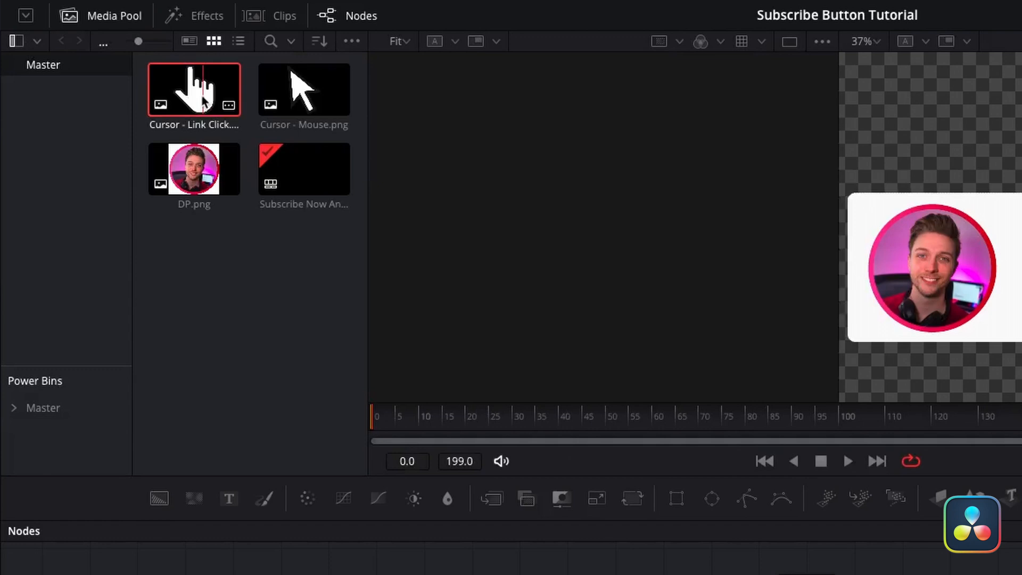
- Bring in the pointing-hand cursor image and name the arrow image node cursor
{"action": "left_click", "coordinate": [302, 90]}
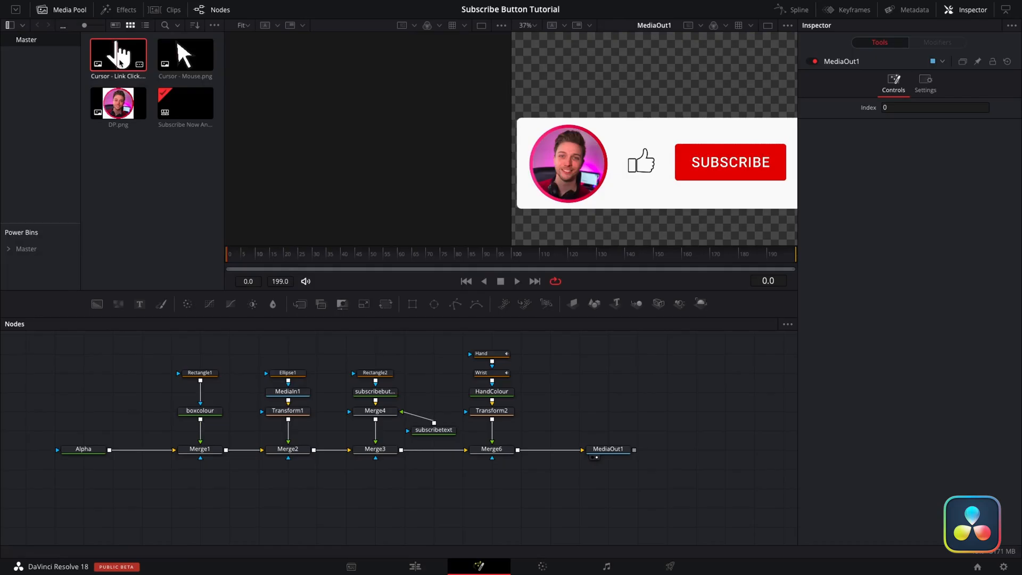
{"action": "left_click", "coordinate": [185, 54]}
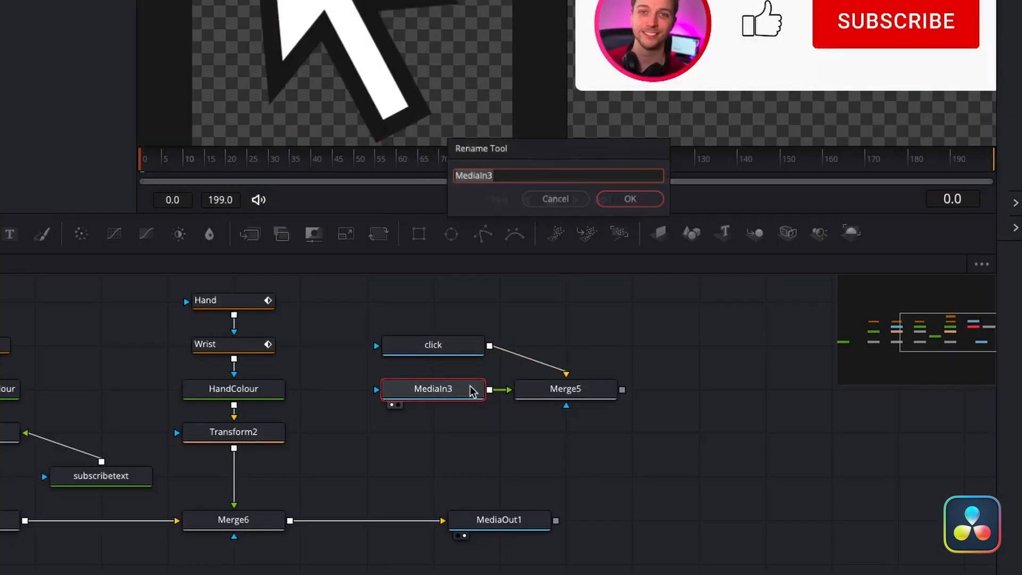
{"action": "left_click", "coordinate": [628, 198]}
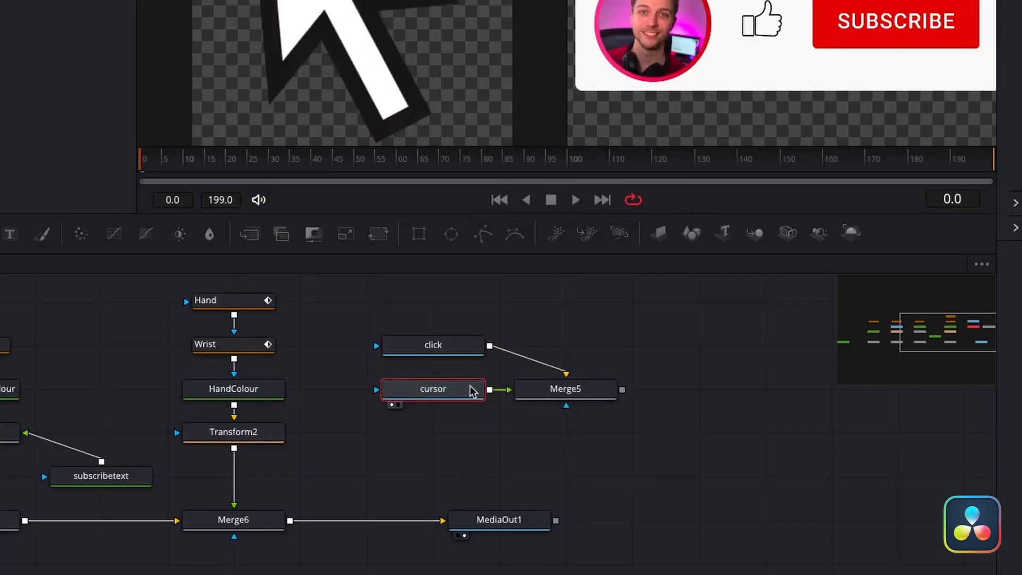
{"action": "left_click", "coordinate": [564, 388]}
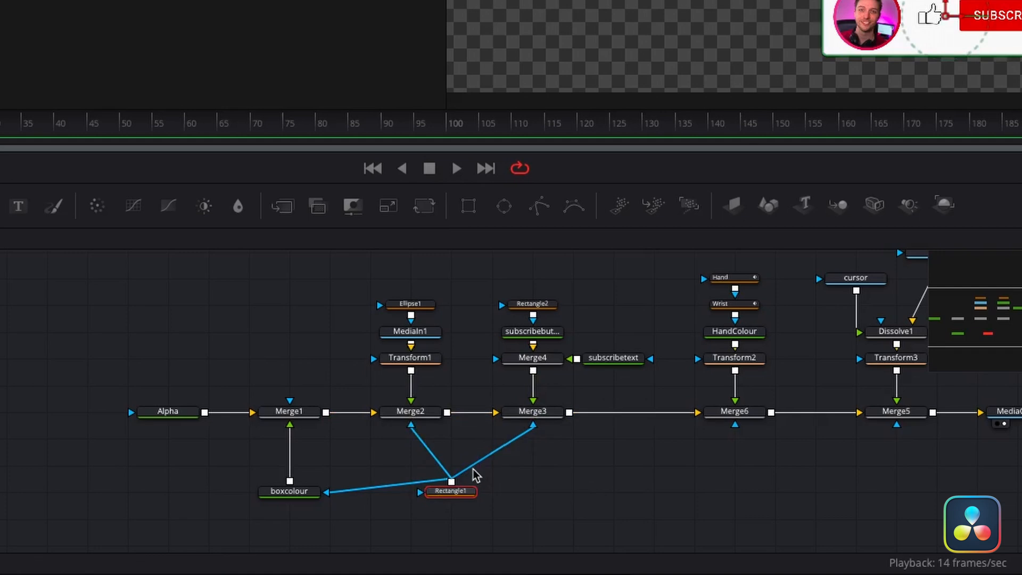
- Connect Rectangle1's output to Merge6's mask input so the box mask also feeds Merge6
{"action": "left_click_drag", "start_coordinate": [453, 482], "coordinate": [733, 418]}
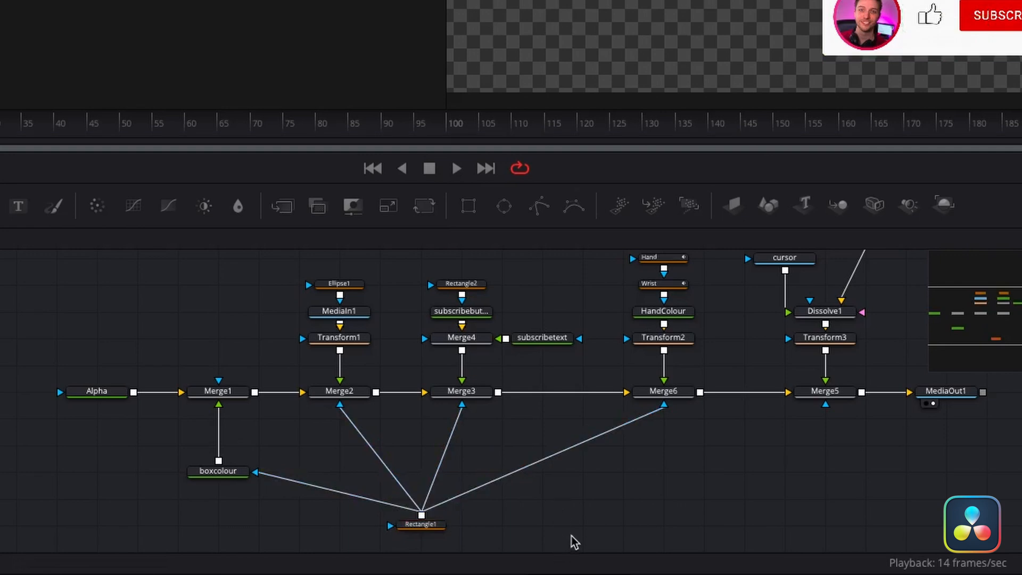
{"action": "double_click", "coordinate": [420, 525]}
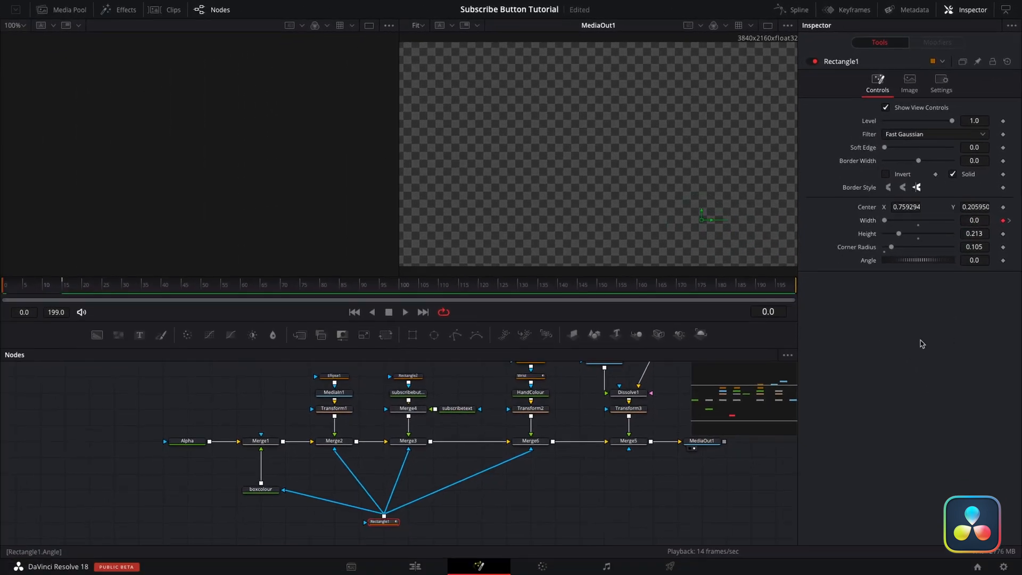
- Keyframe Rectangle1 Width at 0, then add another width keyframe at frame 15
{"action": "left_click", "coordinate": [64, 290]}
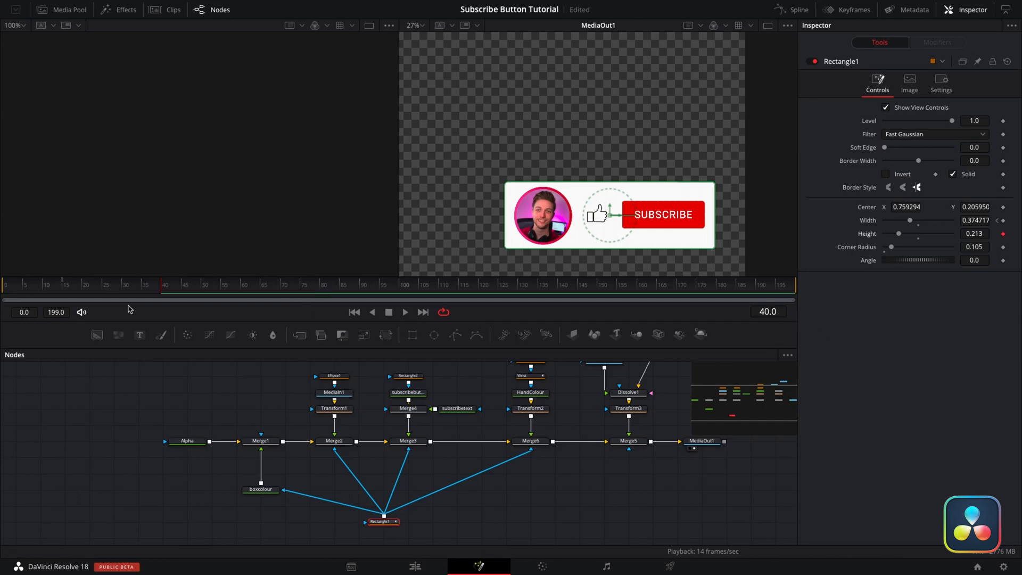
{"action": "left_click", "coordinate": [65, 283]}
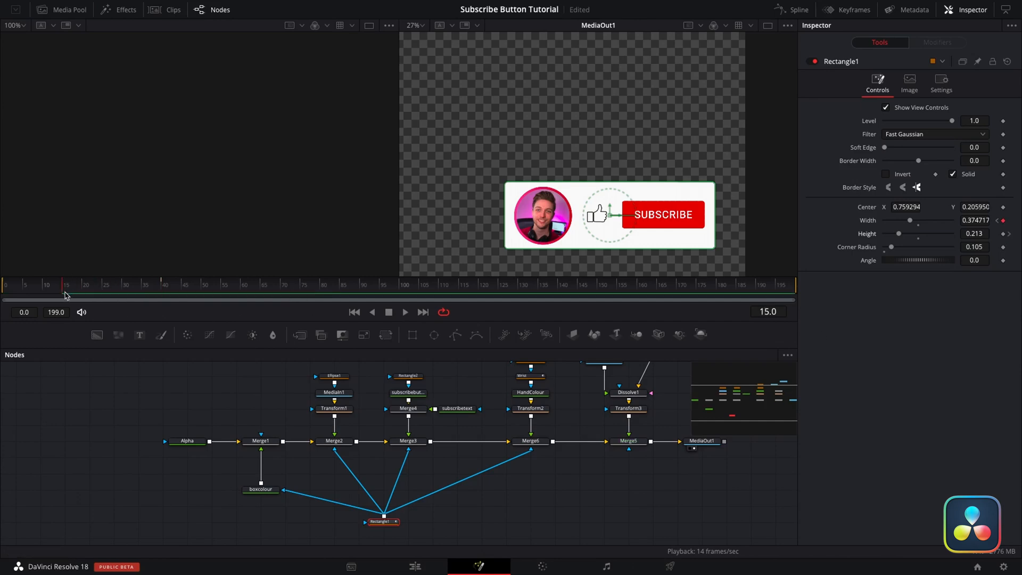
{"action": "left_click", "coordinate": [976, 233]}
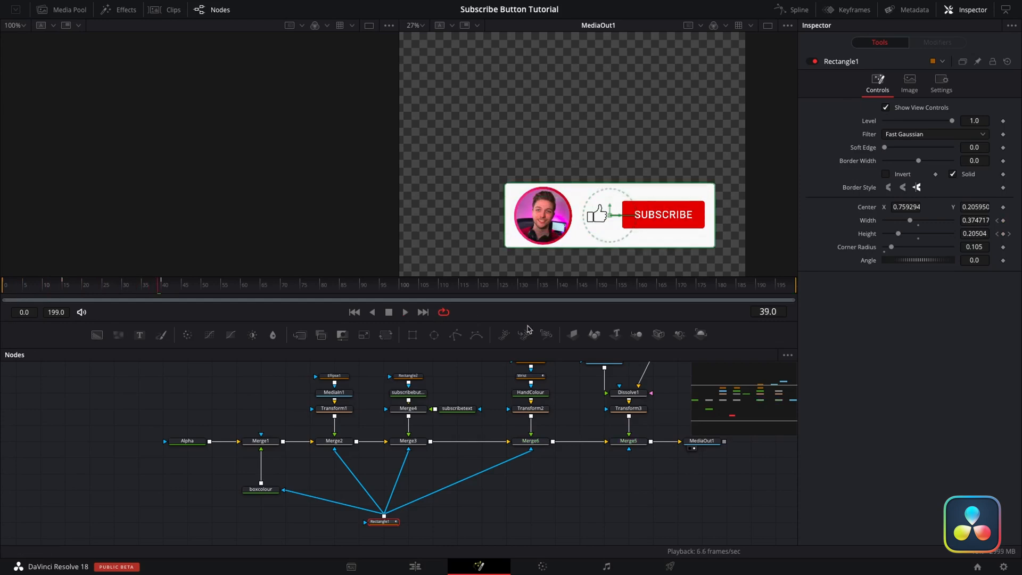
{"action": "mouse_move", "coordinate": [562, 538]}
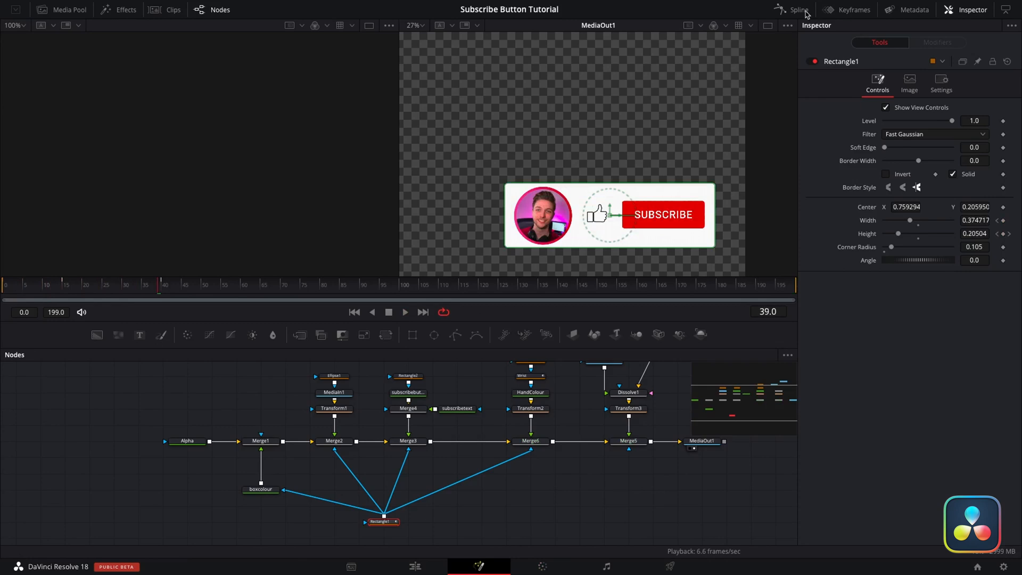
- Give the Rectangle1 Width and Height keys an Out Cubic ease in the Spline editor
{"action": "left_click", "coordinate": [798, 9]}
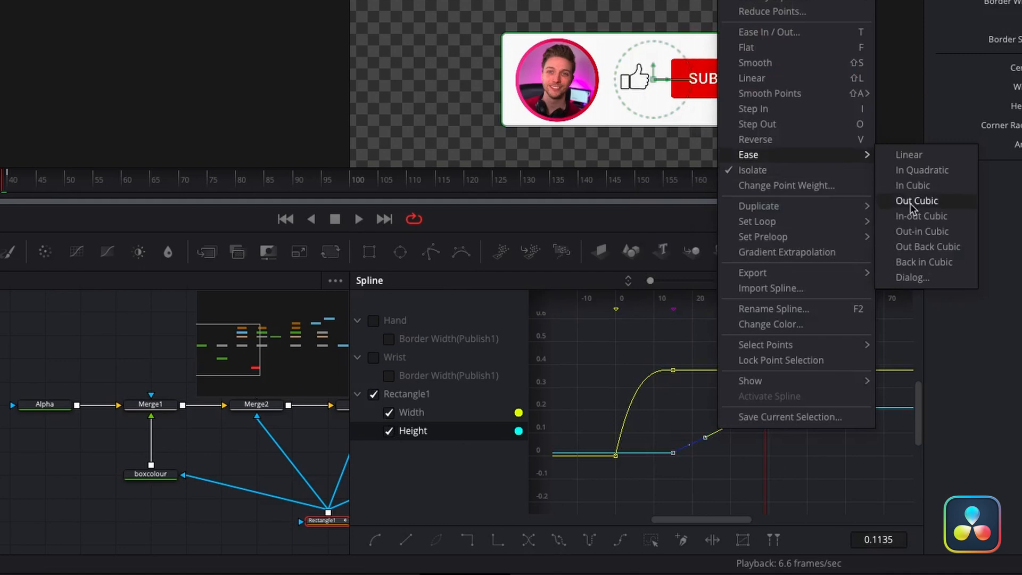
{"action": "left_click", "coordinate": [916, 200]}
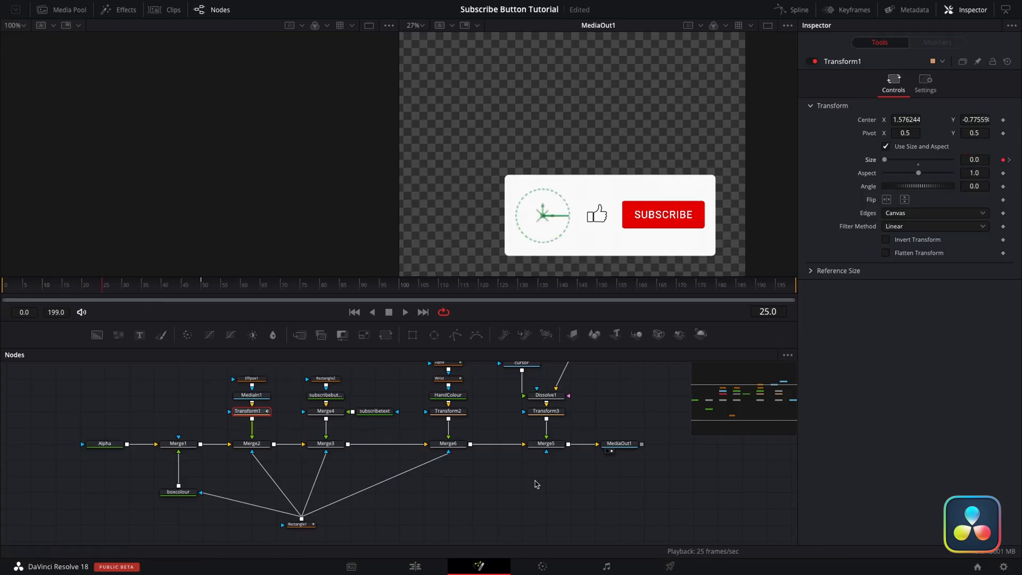
{"action": "mouse_move", "coordinate": [607, 482]}
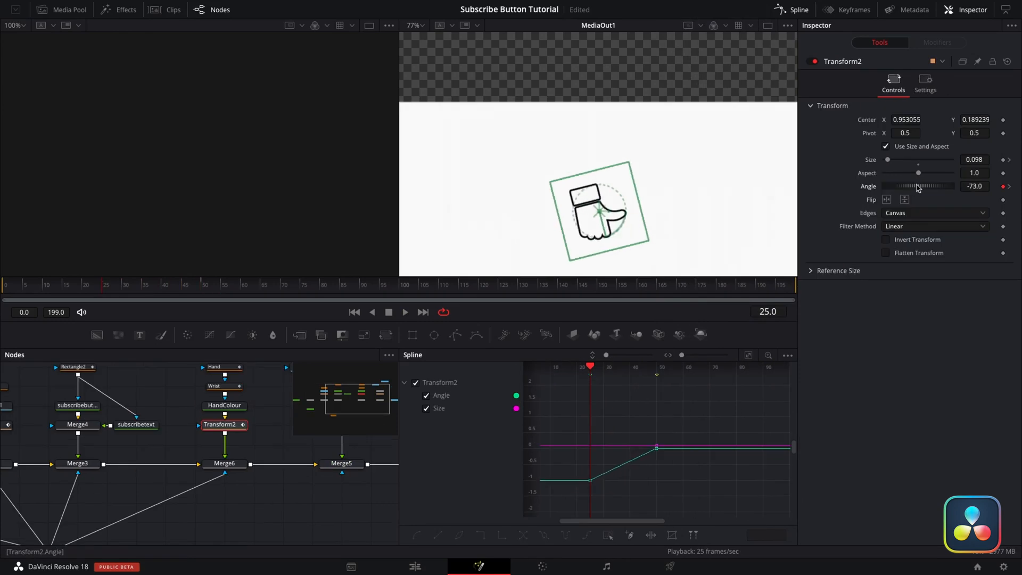
- Start Transform2 at size 0 and -47° at frame 25, preview frame 28, then bring up easing options
{"action": "left_click_drag", "start_coordinate": [918, 186], "coordinate": [925, 186]}
{"action": "type", "text": "0"}
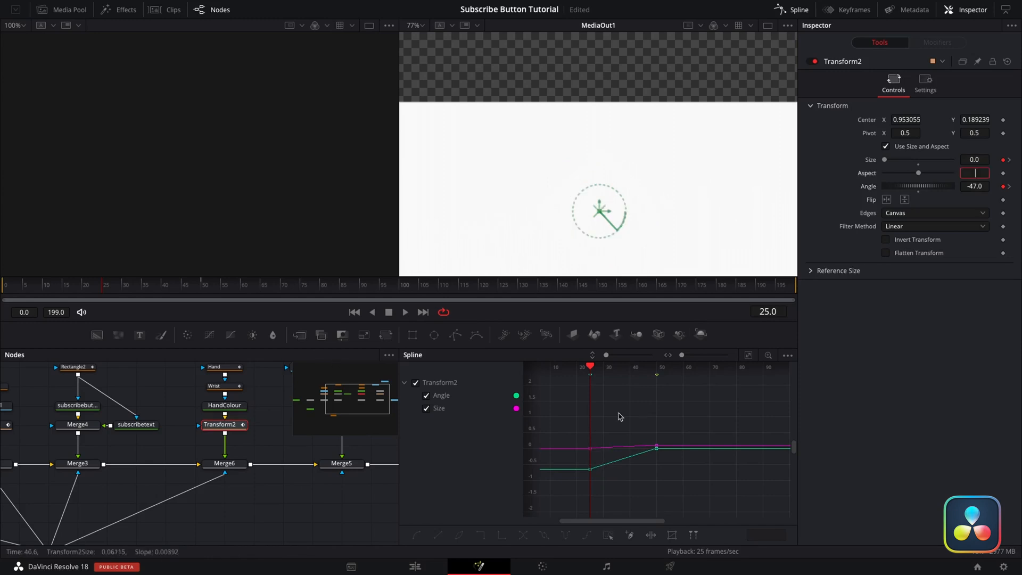
{"action": "left_click", "coordinate": [404, 311]}
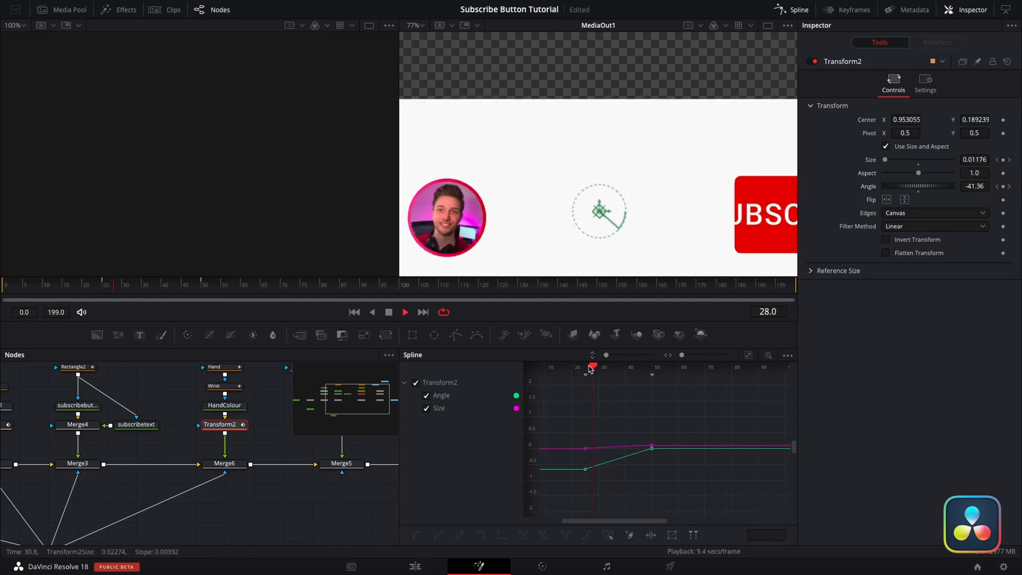
{"action": "right_click", "coordinate": [590, 366]}
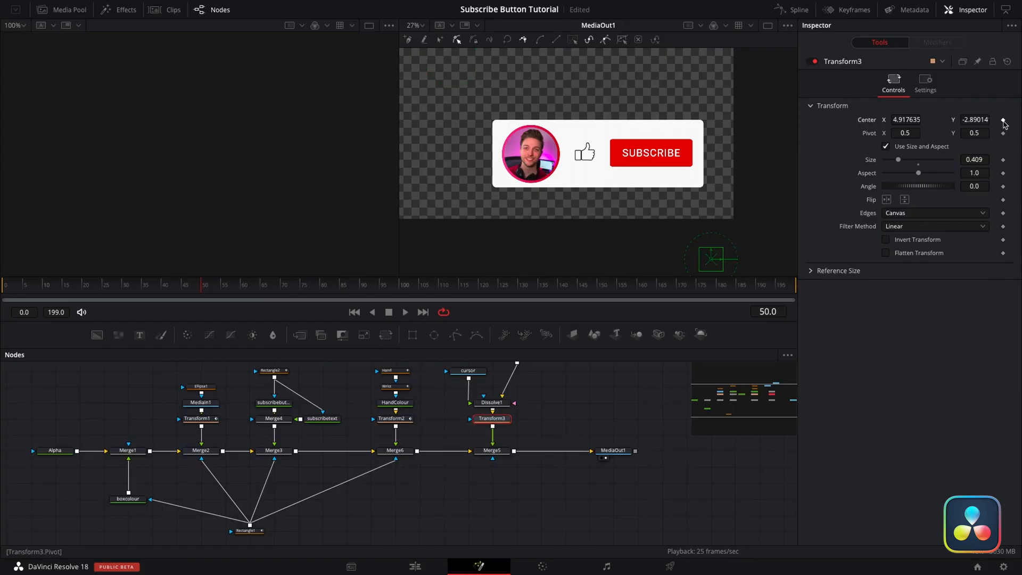
- Keyframe Transform3's off-screen start, bend its path with Modify Only, and enable Motion Blur
{"action": "left_click", "coordinate": [225, 285]}
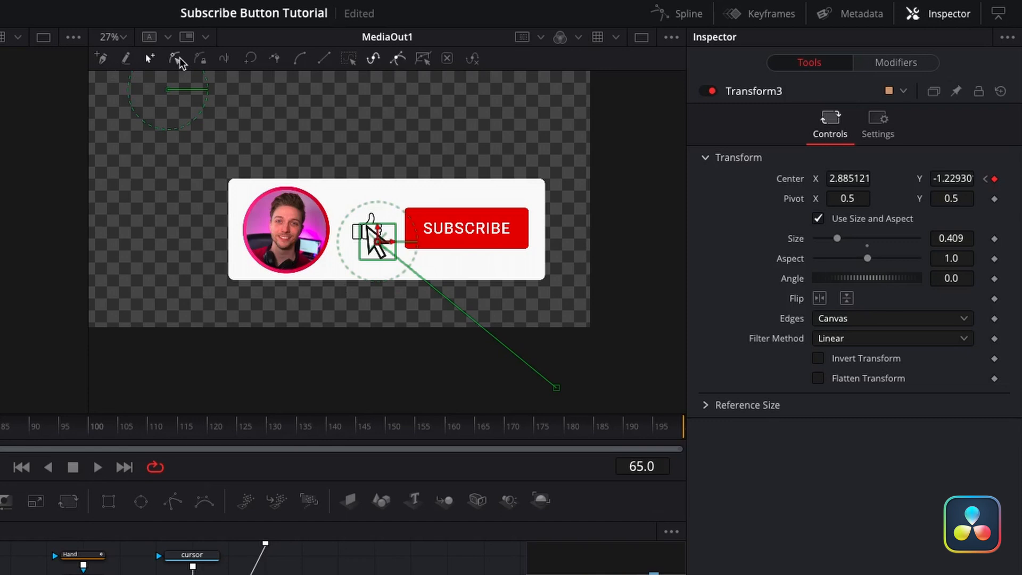
{"action": "mouse_move", "coordinate": [181, 59]}
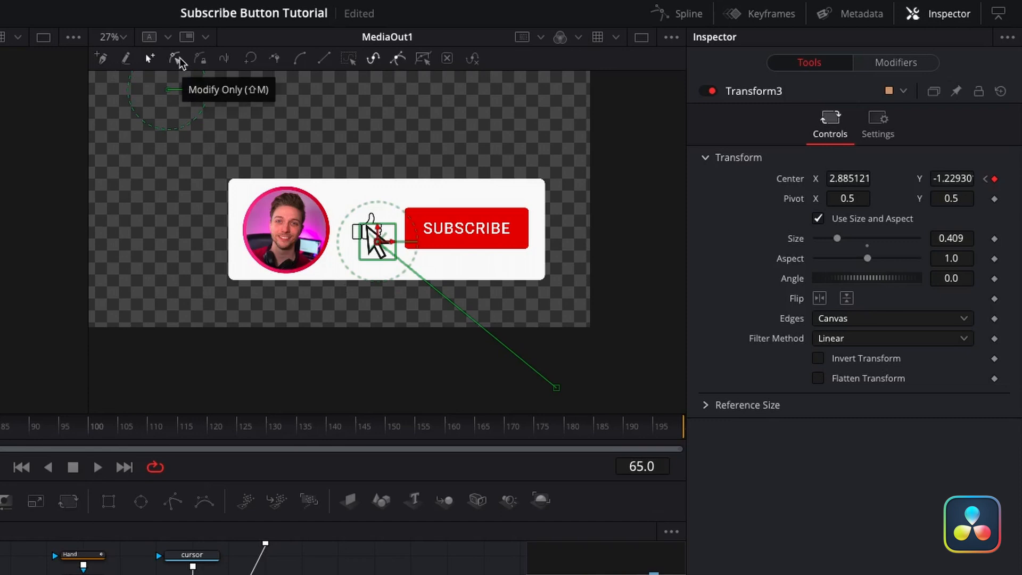
{"action": "left_click", "coordinate": [177, 59]}
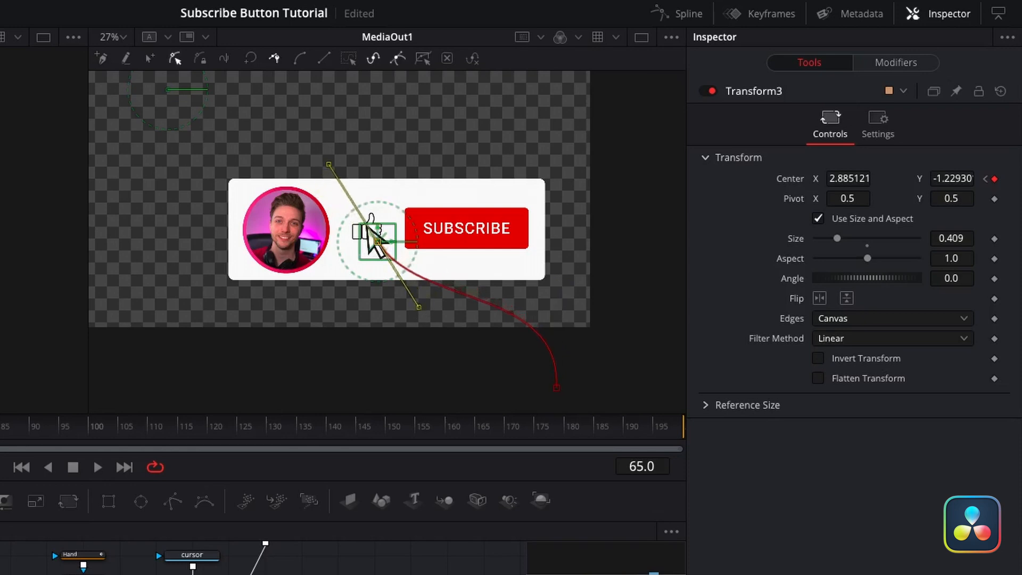
{"action": "left_click", "coordinate": [876, 124]}
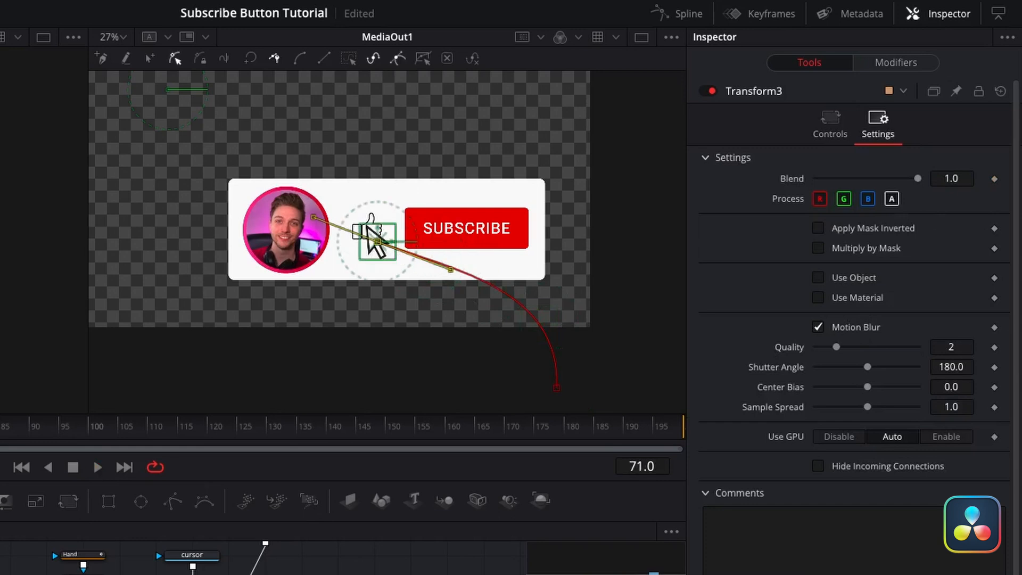
{"action": "mouse_move", "coordinate": [759, 91]}
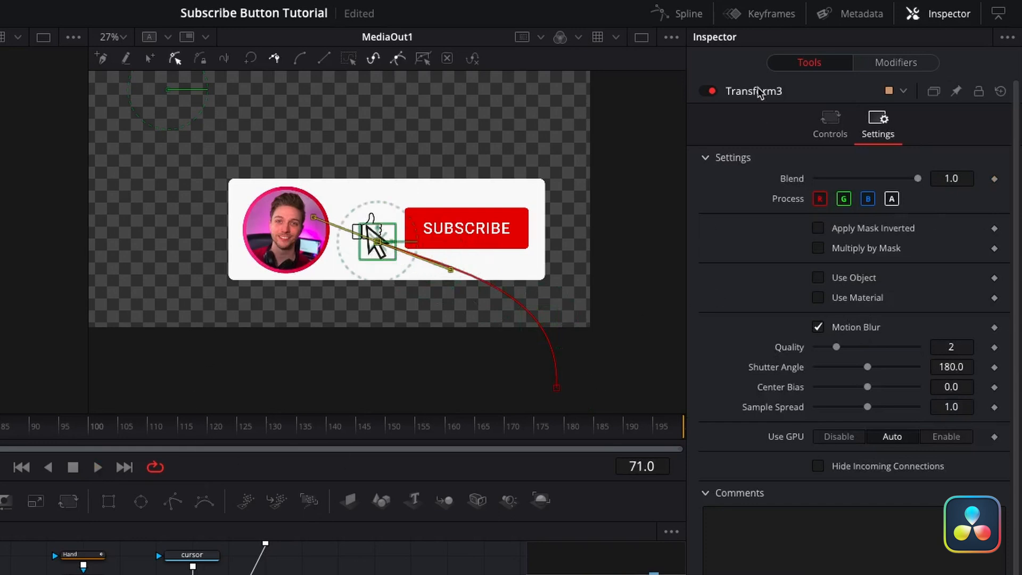
{"action": "left_click", "coordinate": [830, 125]}
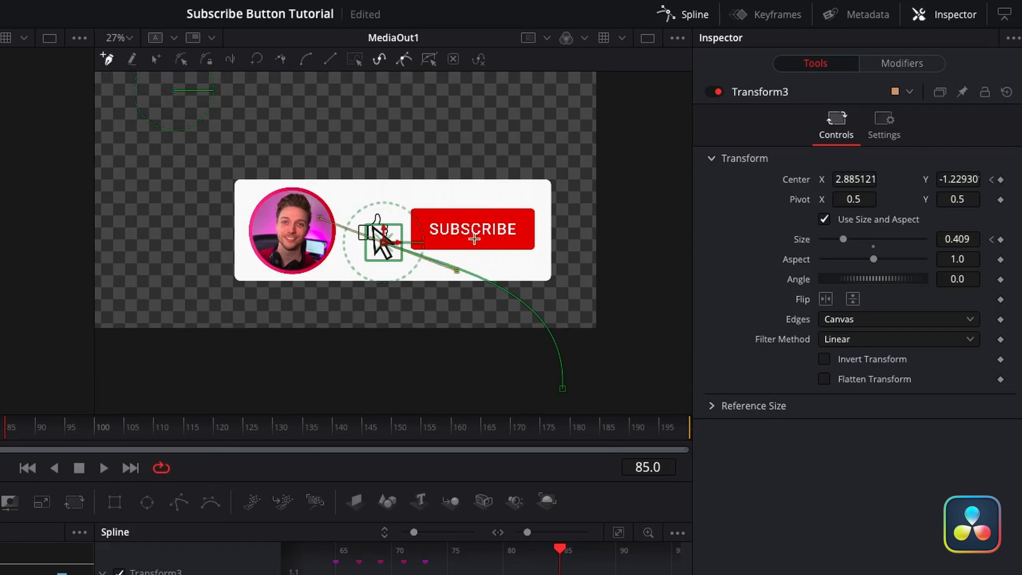
- Drag the cursor from the thumbs-up onto the SUBSCRIBE button, then off toward the lower right
{"action": "left_click_drag", "start_coordinate": [381, 235], "coordinate": [479, 228]}
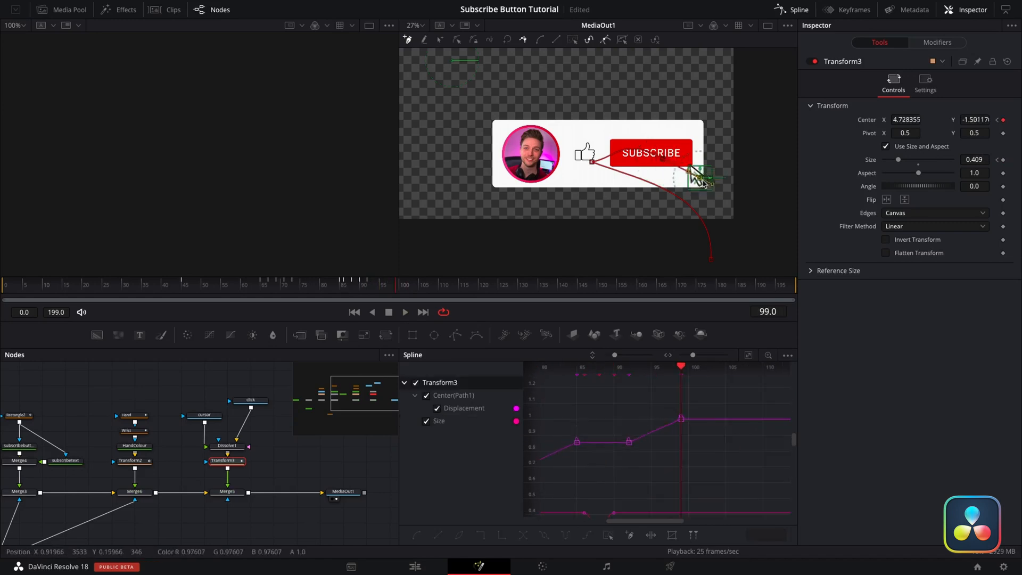
{"action": "left_click_drag", "start_coordinate": [701, 176], "coordinate": [745, 249]}
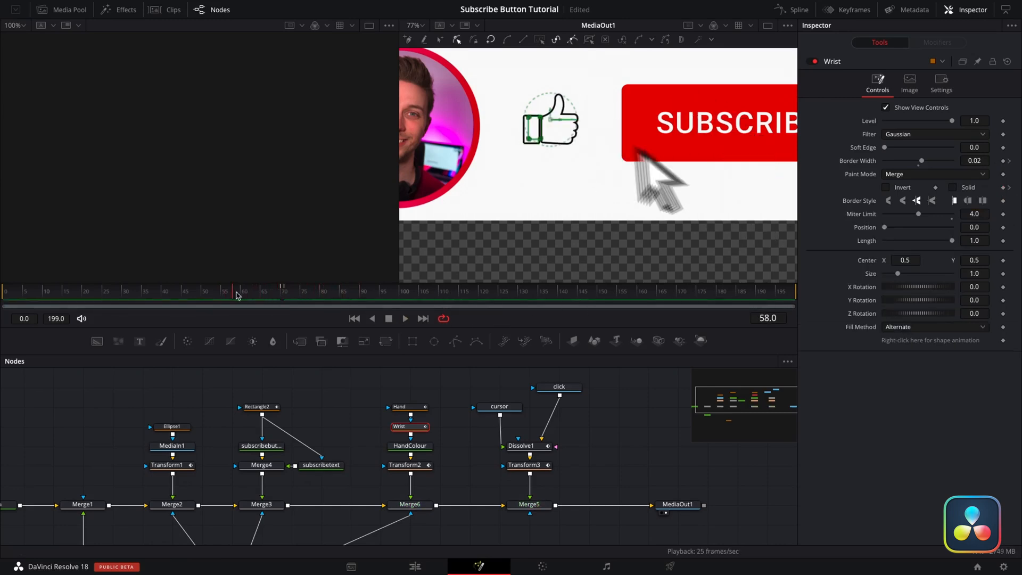
- Scrub to frame 58 to preview the wrist outline and the blurred cursor sweep
{"action": "left_click", "coordinate": [404, 318]}
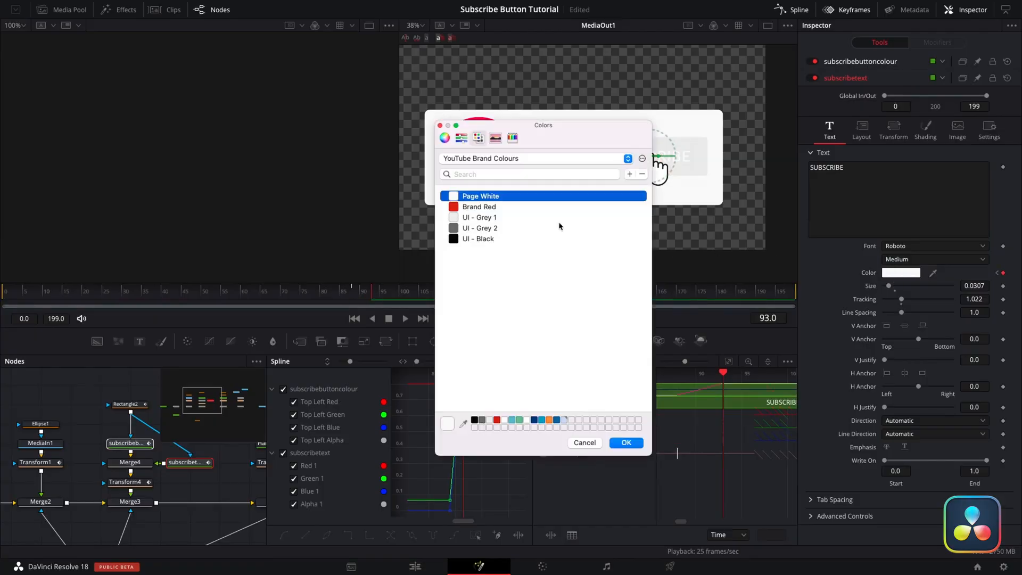
- Set subscribetext's colour to UI - Grey 2 from the YouTube Brand Colours palette
{"action": "left_click", "coordinate": [480, 227]}
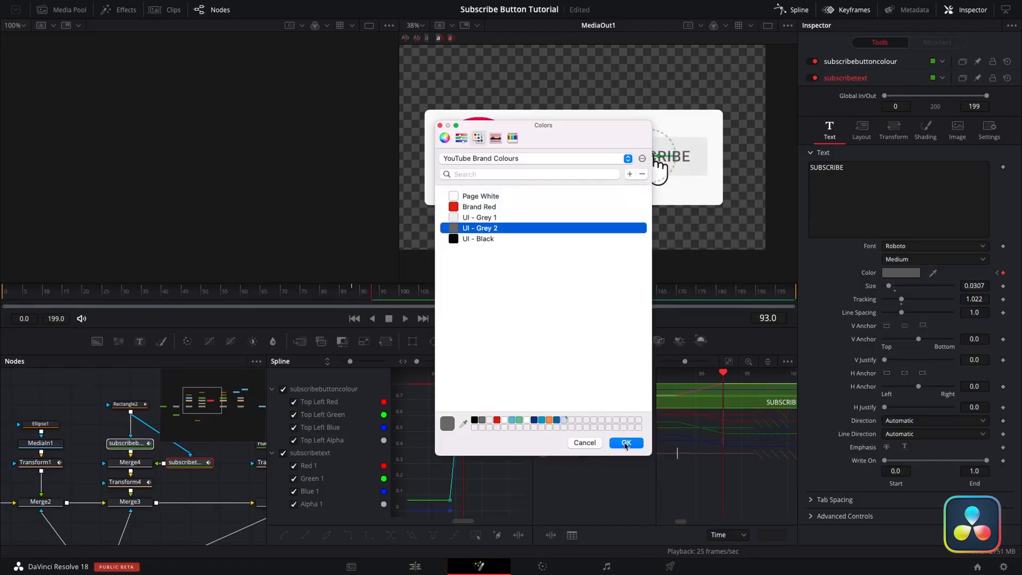
{"action": "left_click", "coordinate": [624, 443]}
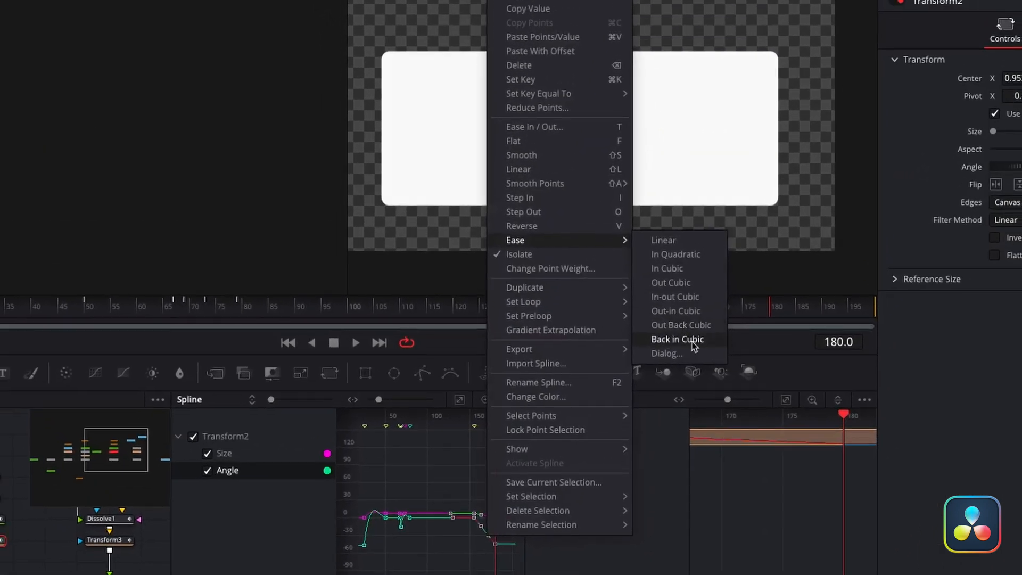
- Ease Transform2's closing size and angle keys with Back In Cubic
{"action": "left_click", "coordinate": [676, 339]}
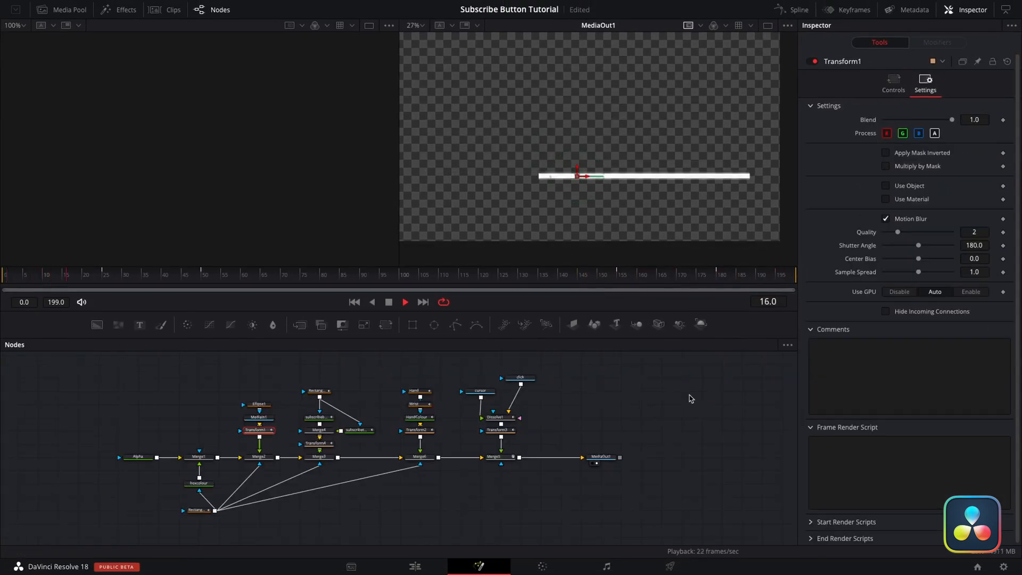
- Pan the node tree to MediaOut1 and add a Background node beside it
{"action": "left_click_drag", "start_coordinate": [66, 274], "coordinate": [228, 274]}
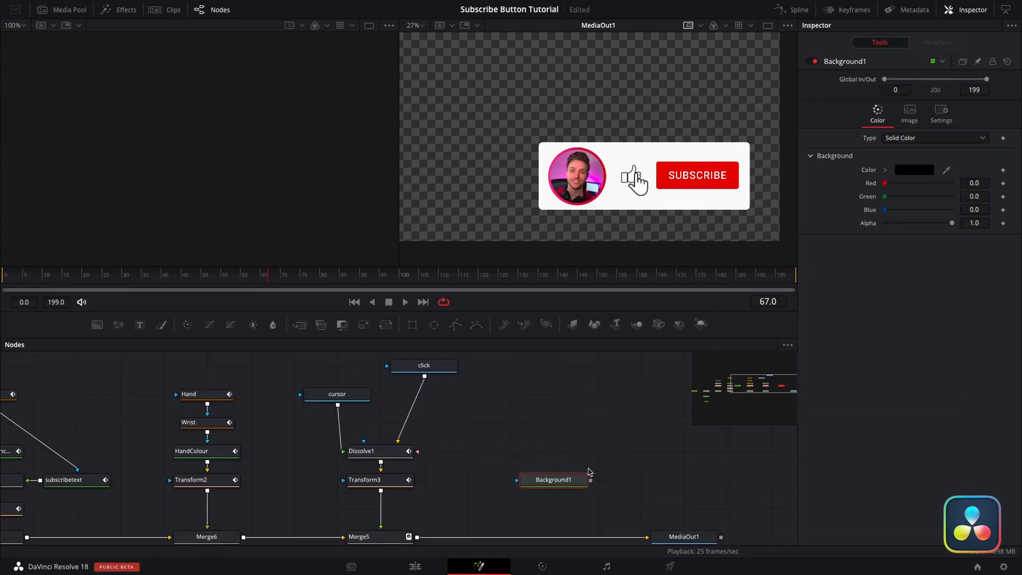
{"action": "double_click", "coordinate": [553, 479]}
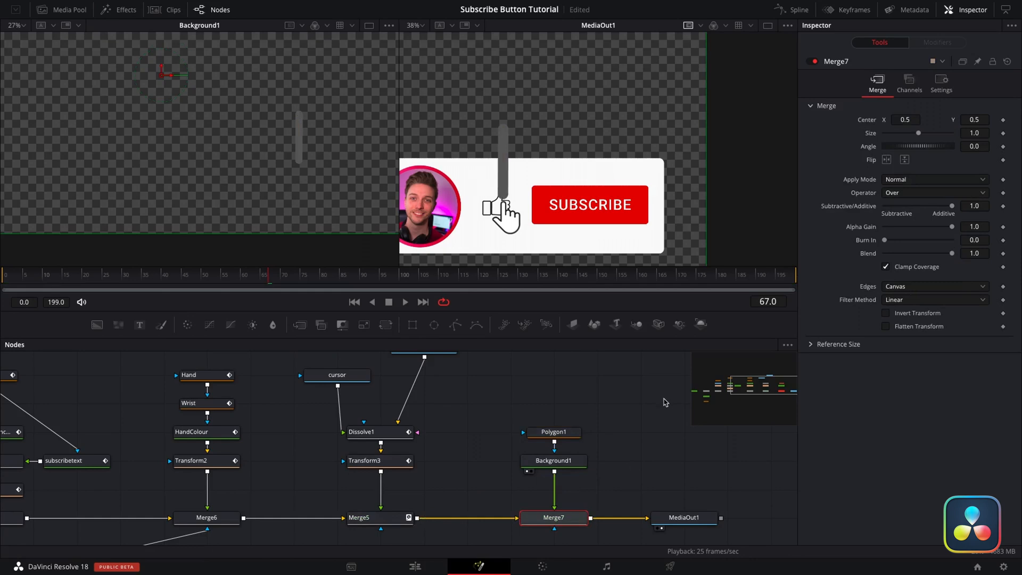
- Confirm Background1's red colour, then thin Polygon1's border width to 0.0042
{"action": "left_click", "coordinate": [553, 431]}
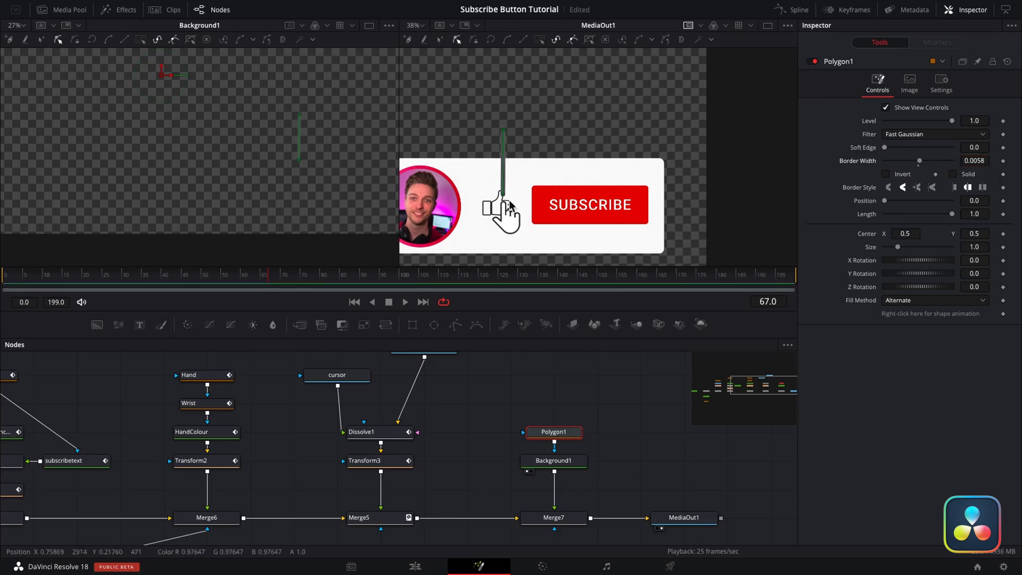
{"action": "left_click", "coordinate": [553, 460]}
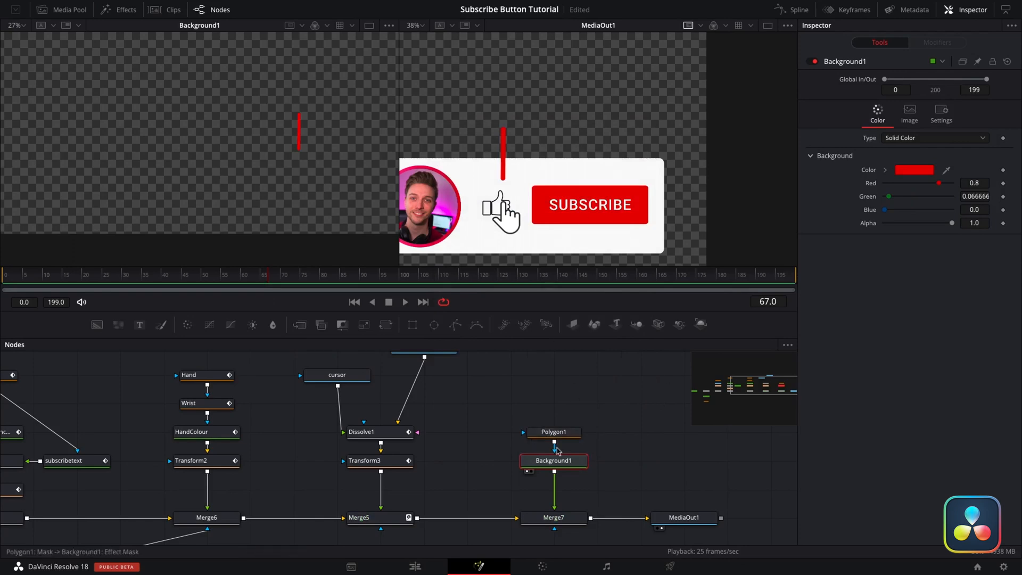
{"action": "left_click", "coordinate": [552, 431]}
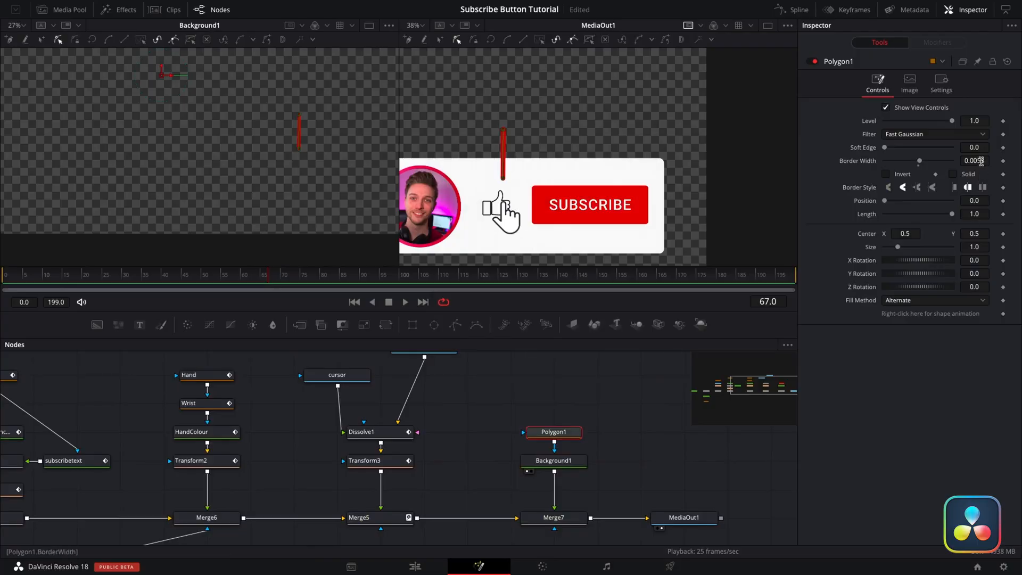
{"action": "left_click", "coordinate": [973, 160]}
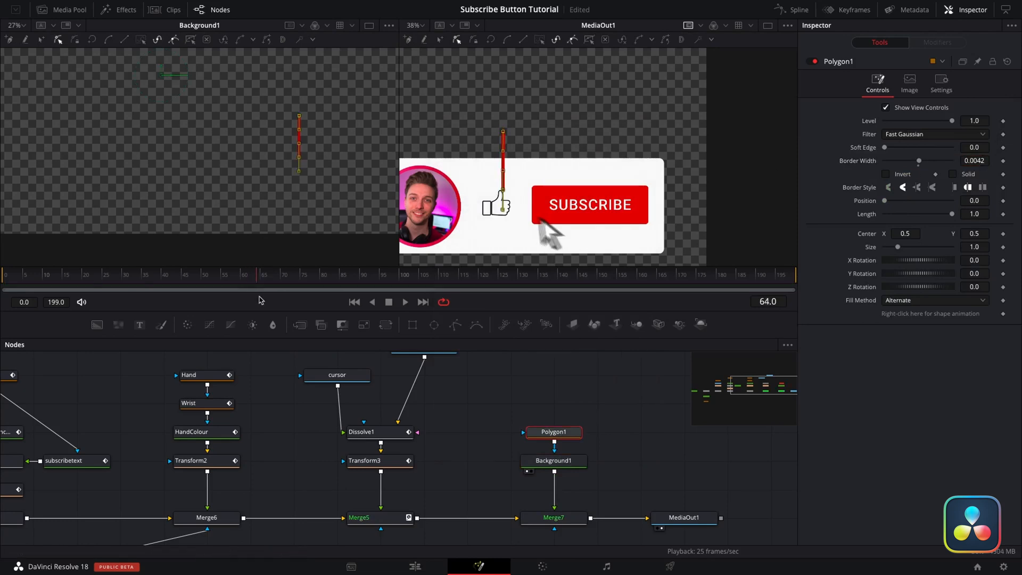
- Add a Duplicate tool after Background1 on the red line
{"action": "key", "text": "shift+space"}
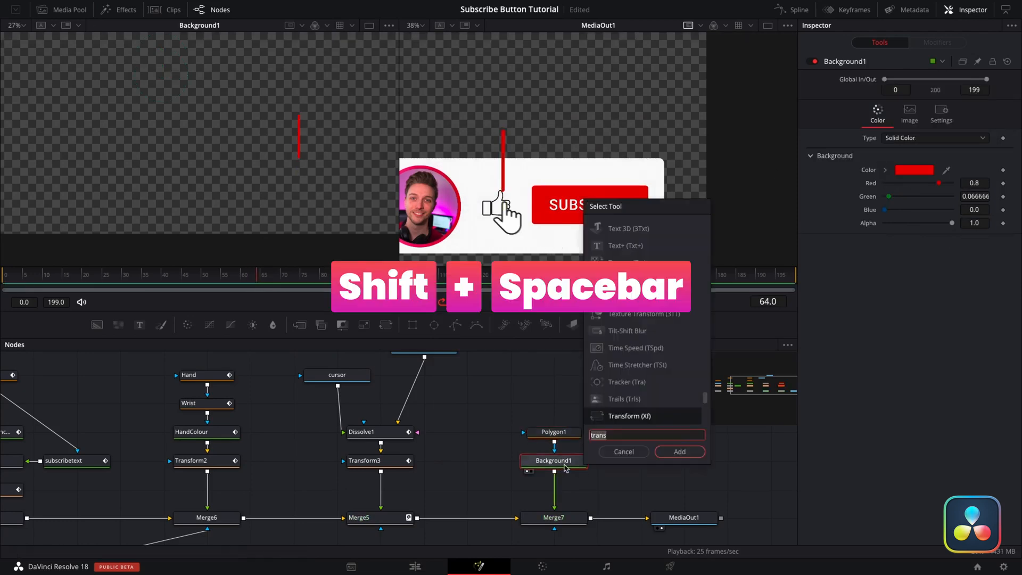
{"action": "type", "text": "dup"}
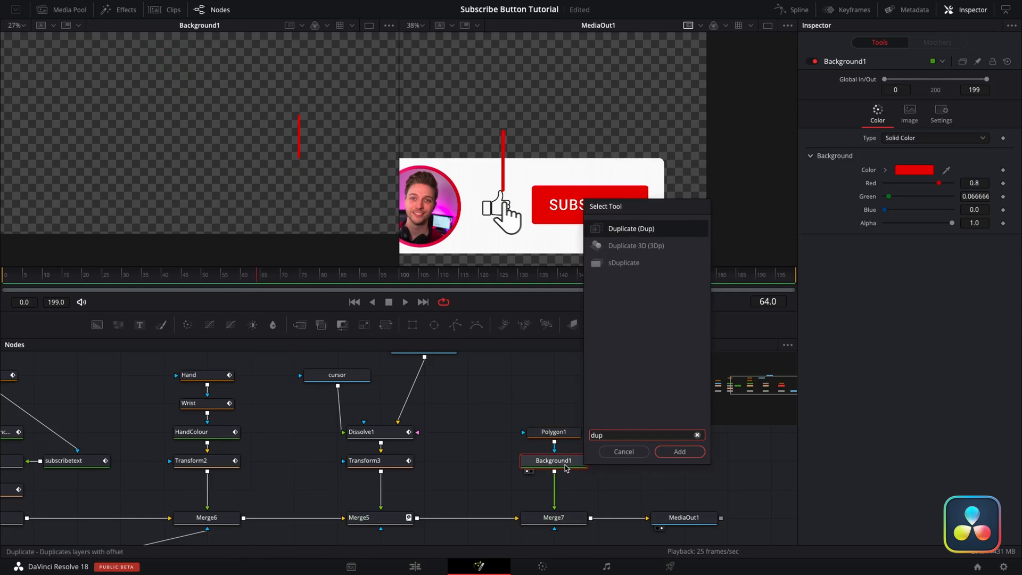
{"action": "left_click", "coordinate": [678, 451]}
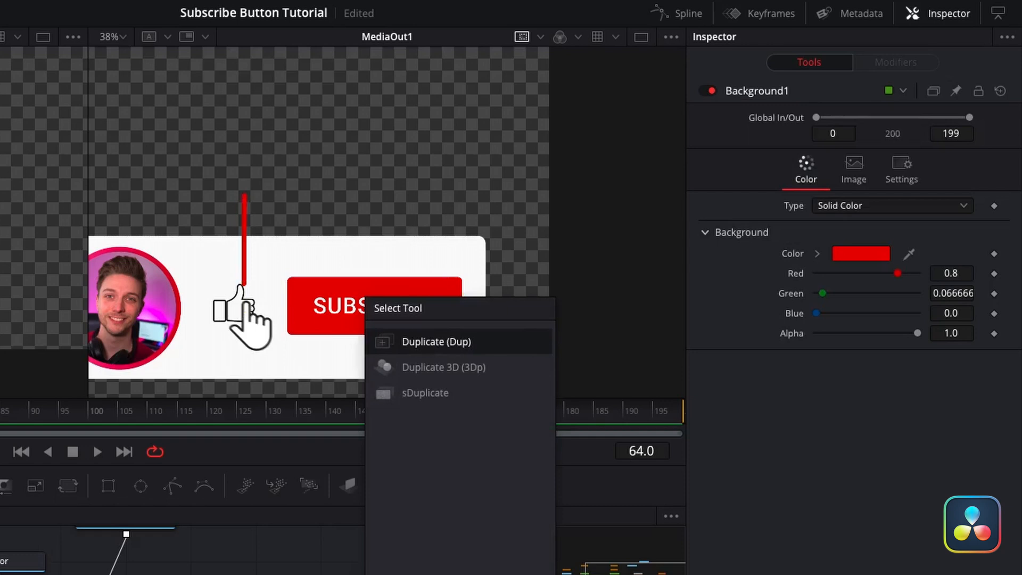
{"action": "left_click", "coordinate": [435, 341]}
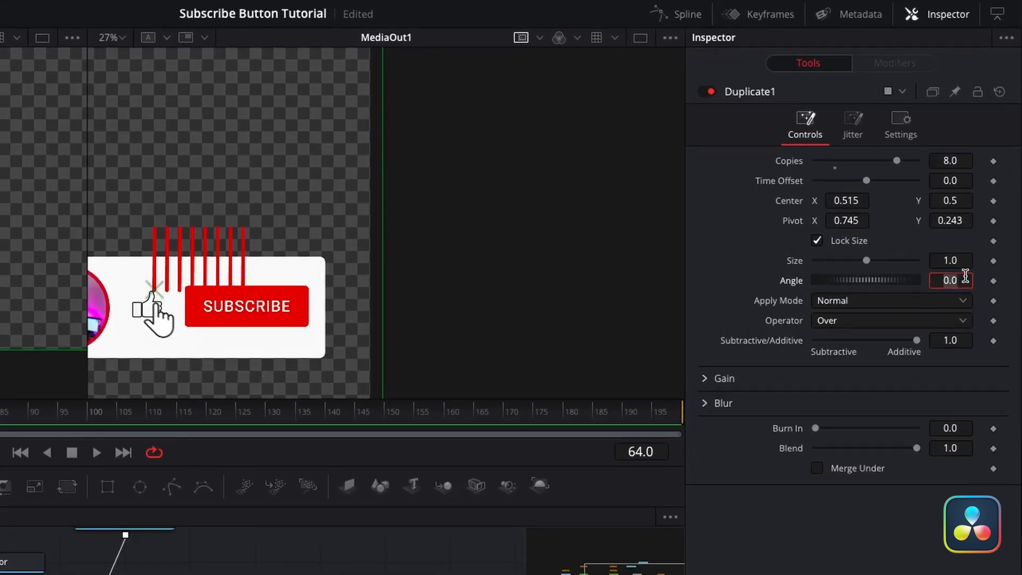
- Give Duplicate 8 copies at 45°, with pivot and center values -1.5, -4.5, 0.482, 0.747
{"action": "type", "text": "-1.5"}
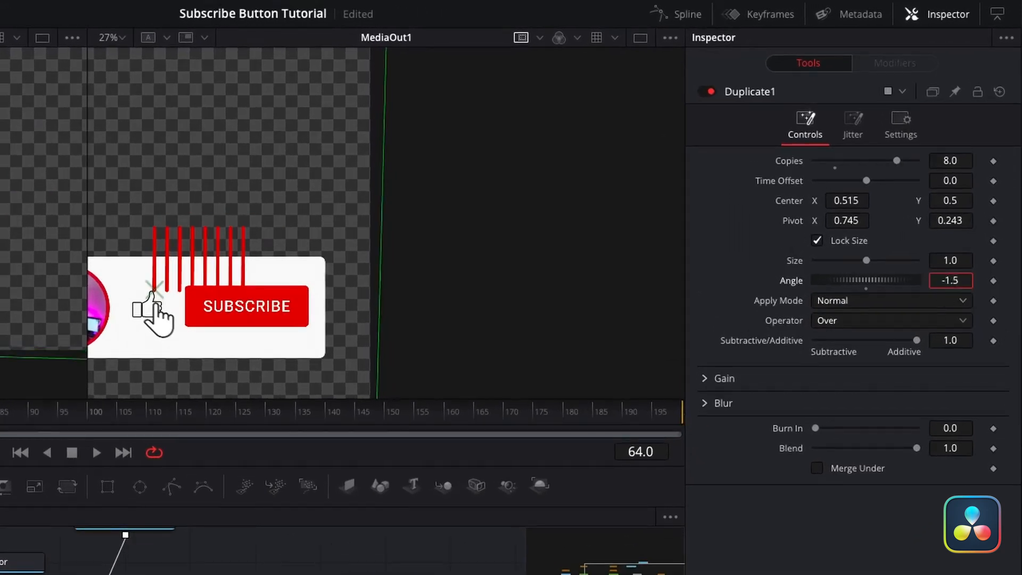
{"action": "type", "text": "-4.5"}
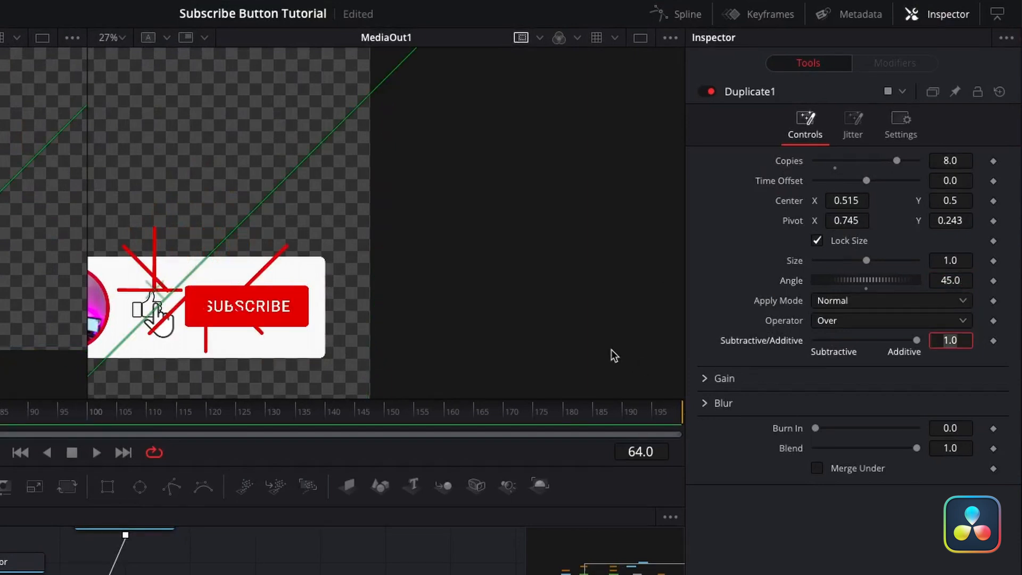
{"action": "type", "text": "0.482"}
{"action": "left_click", "coordinate": [846, 220]}
{"action": "type", "text": "0.796"}
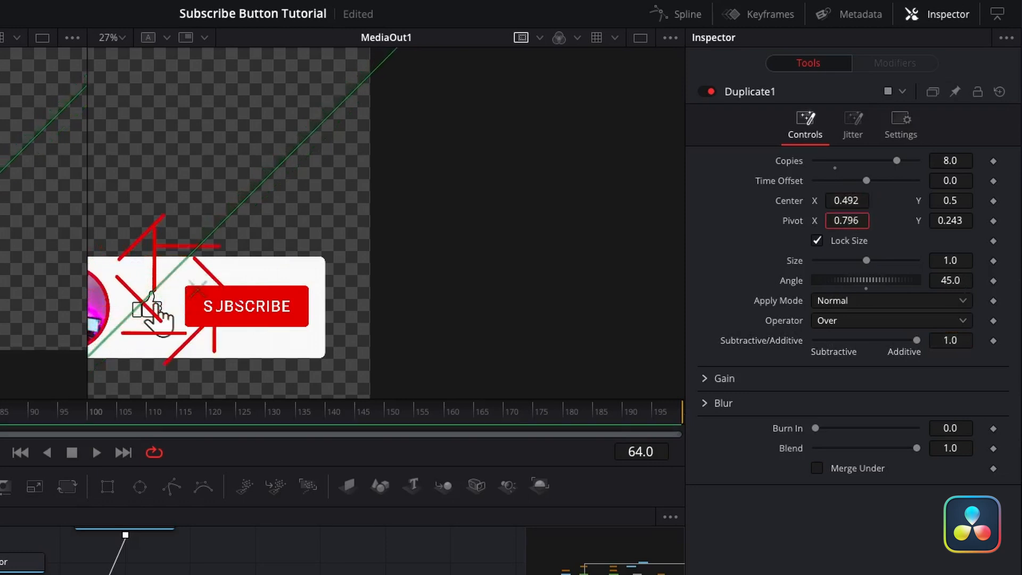
{"action": "type", "text": "0.747"}
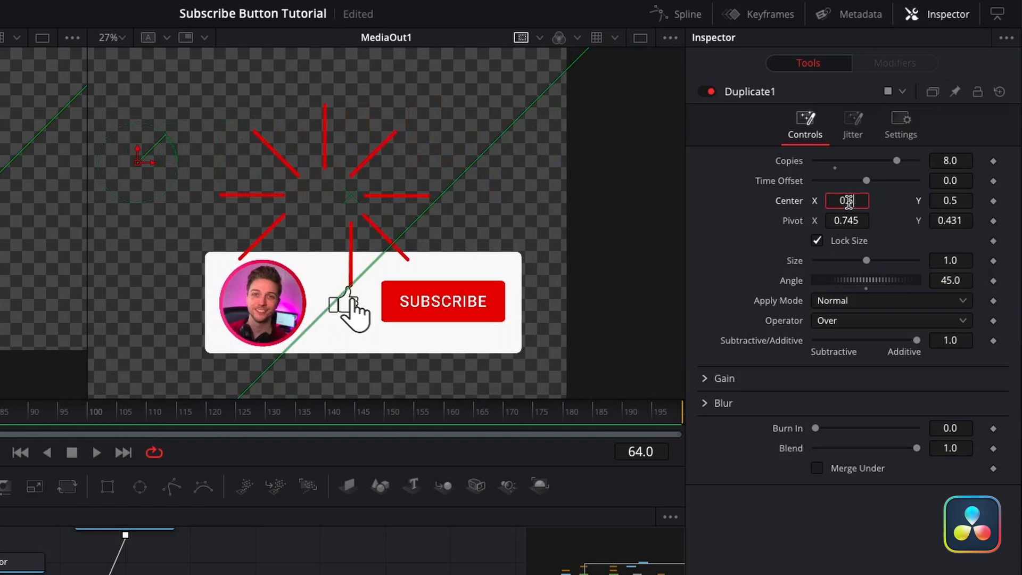
{"action": "left_click", "coordinate": [949, 200]}
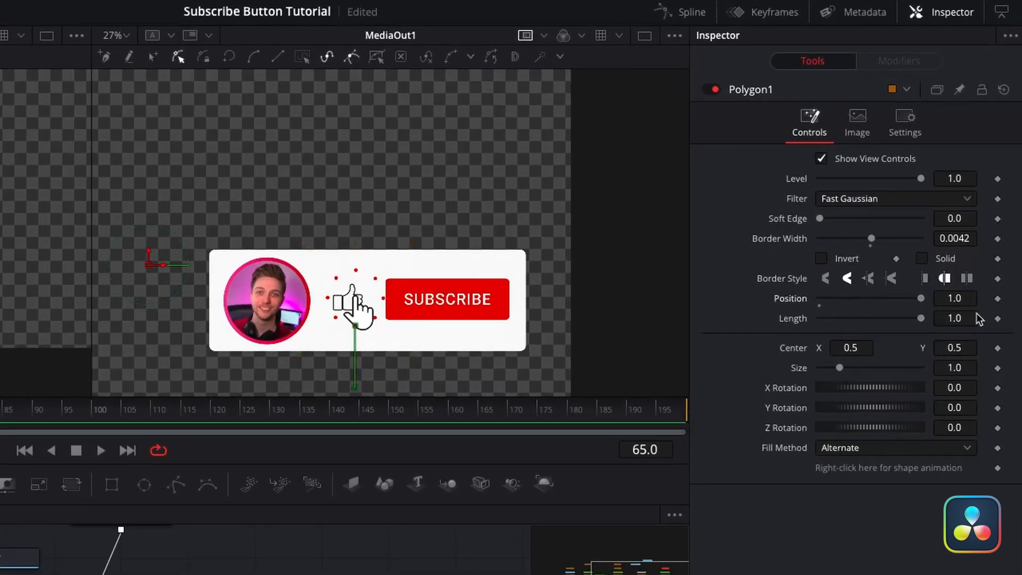
{"action": "mouse_move", "coordinate": [1001, 303]}
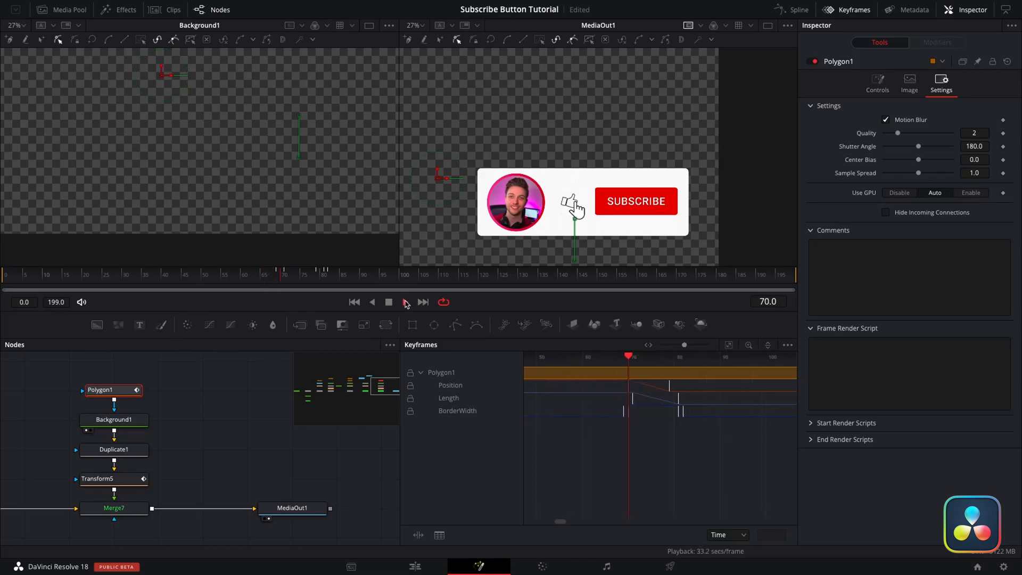
- Copy the Polygon1–Transform5 burst chain, shift it later, and move Transform5_1 onto SUBSCRIBE
{"action": "left_click", "coordinate": [404, 301]}
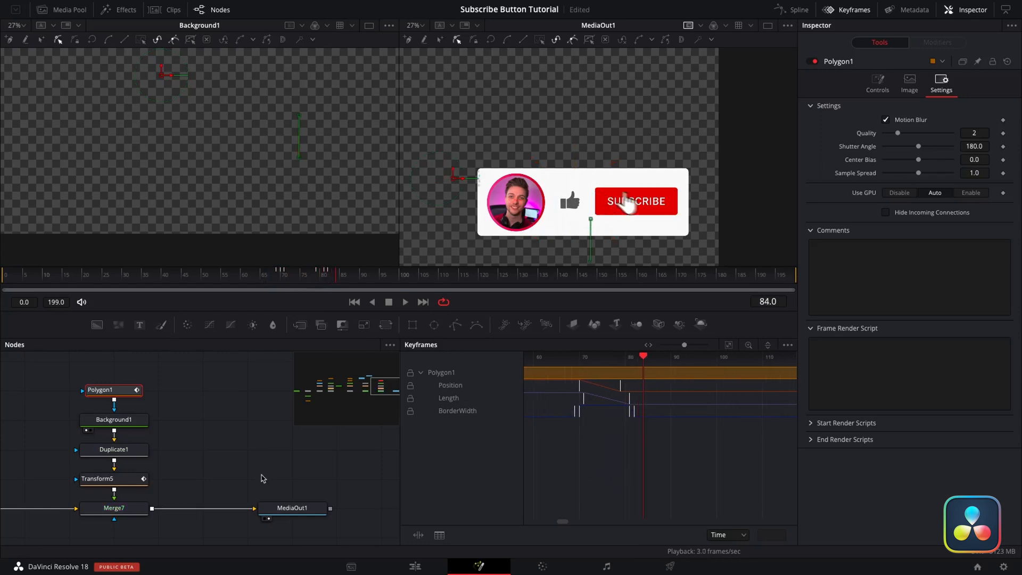
{"action": "left_click", "coordinate": [114, 478]}
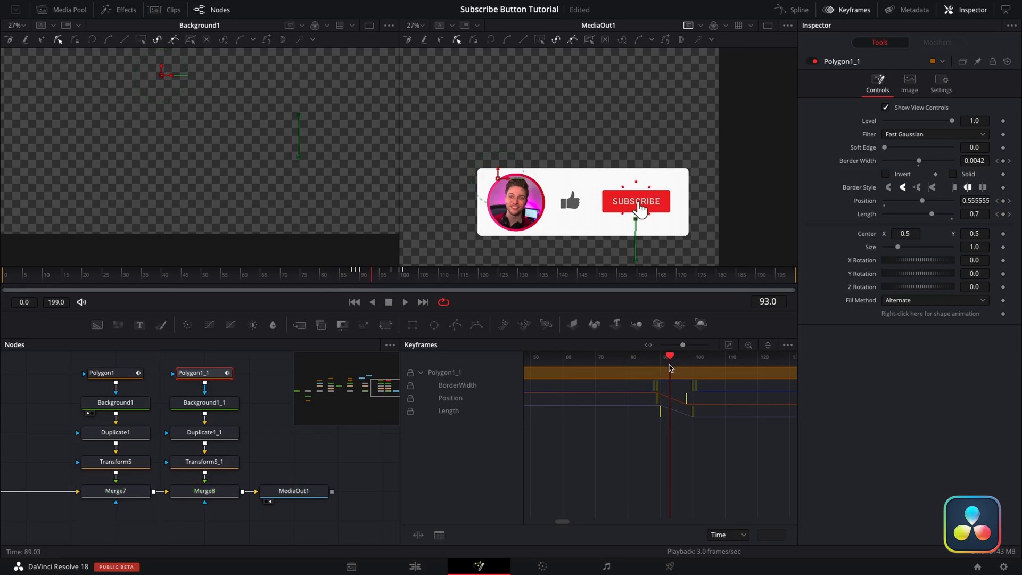
{"action": "left_click_drag", "start_coordinate": [668, 356], "coordinate": [694, 356]}
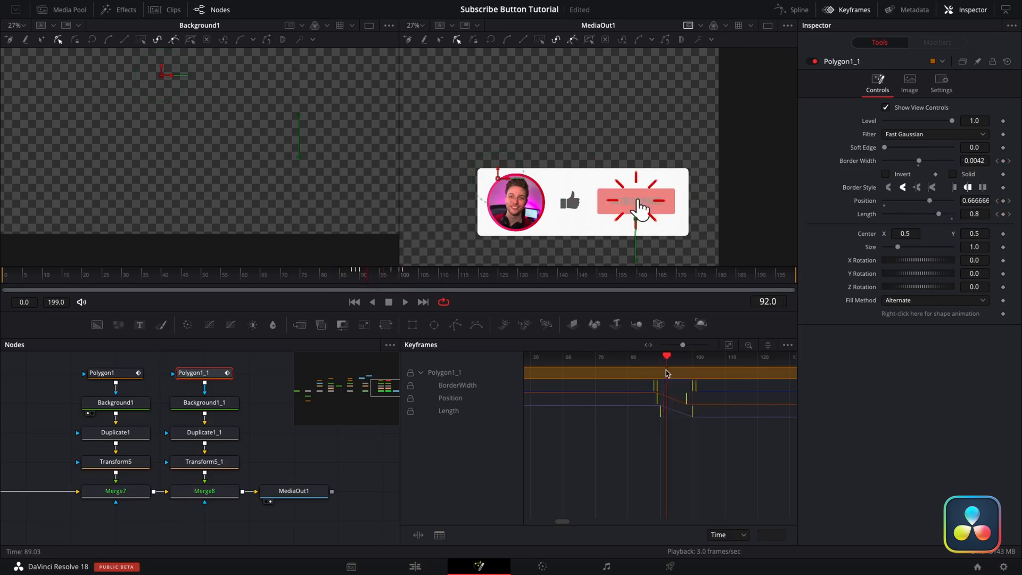
{"action": "left_click", "coordinate": [204, 461]}
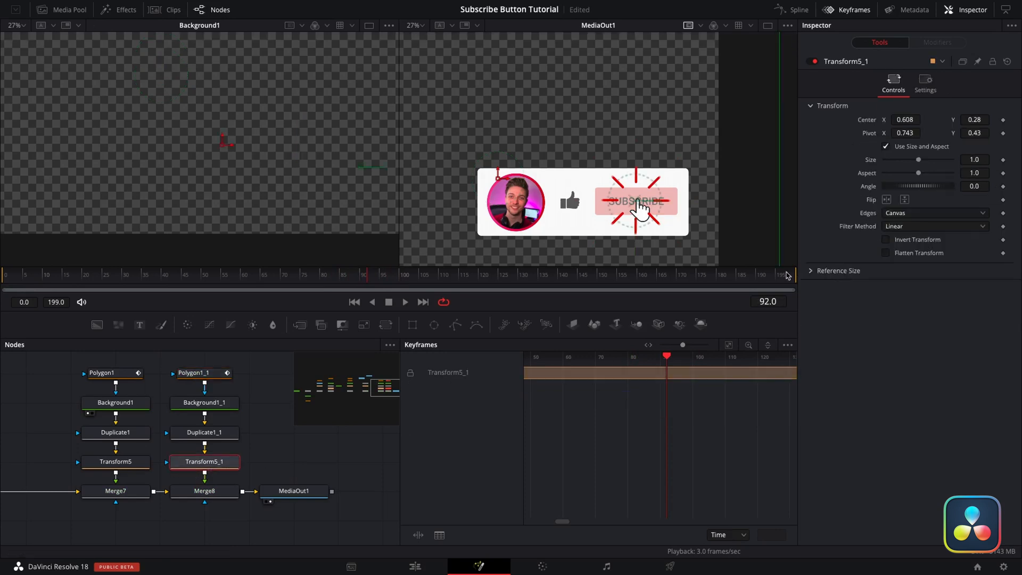
{"action": "left_click", "coordinate": [415, 565]}
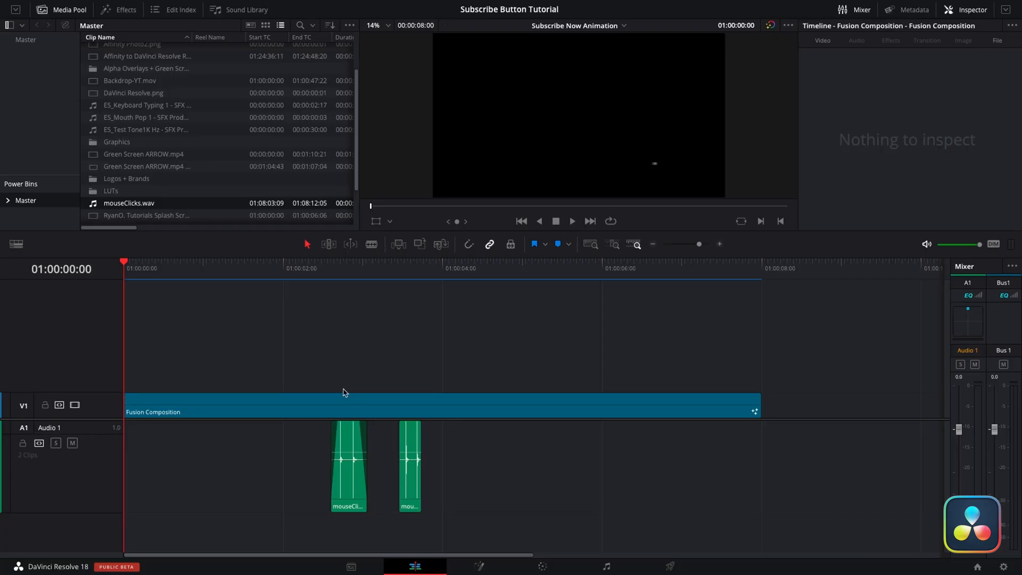
{"action": "mouse_move", "coordinate": [670, 564]}
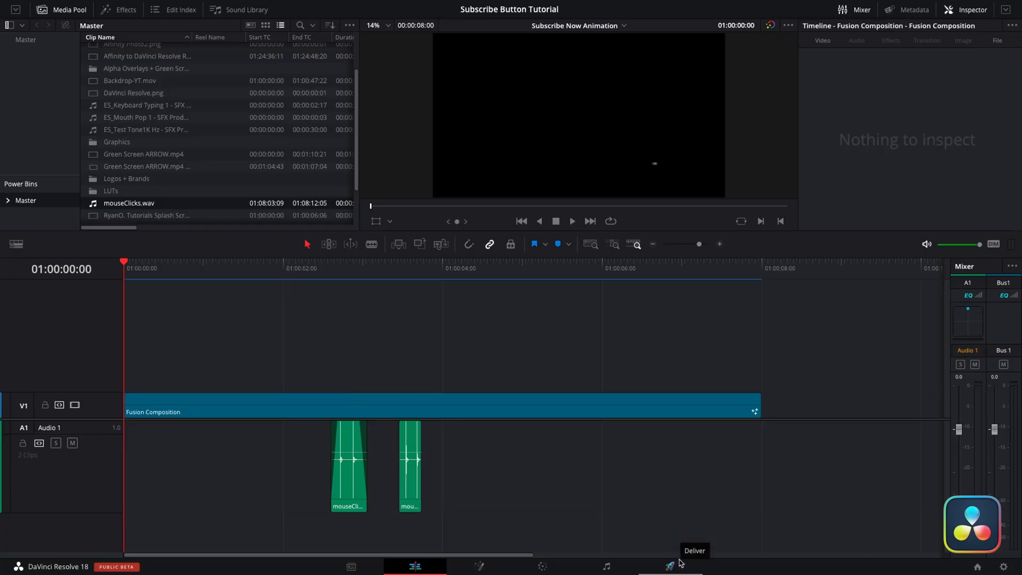
- On the Deliver page, choose Apple ProRes 4444 and enable Export Alpha
{"action": "left_click", "coordinate": [670, 566]}
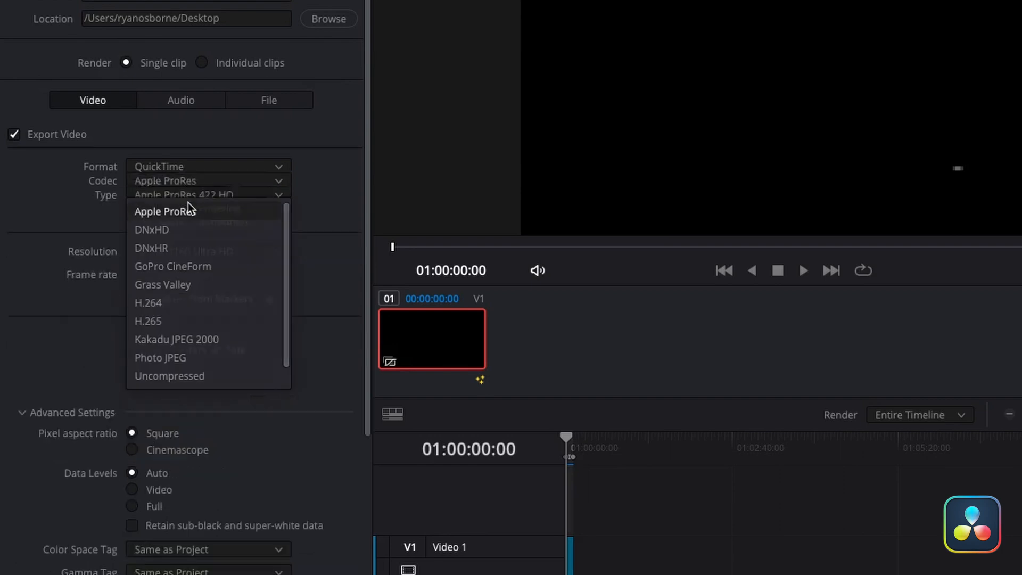
{"action": "left_click", "coordinate": [183, 210]}
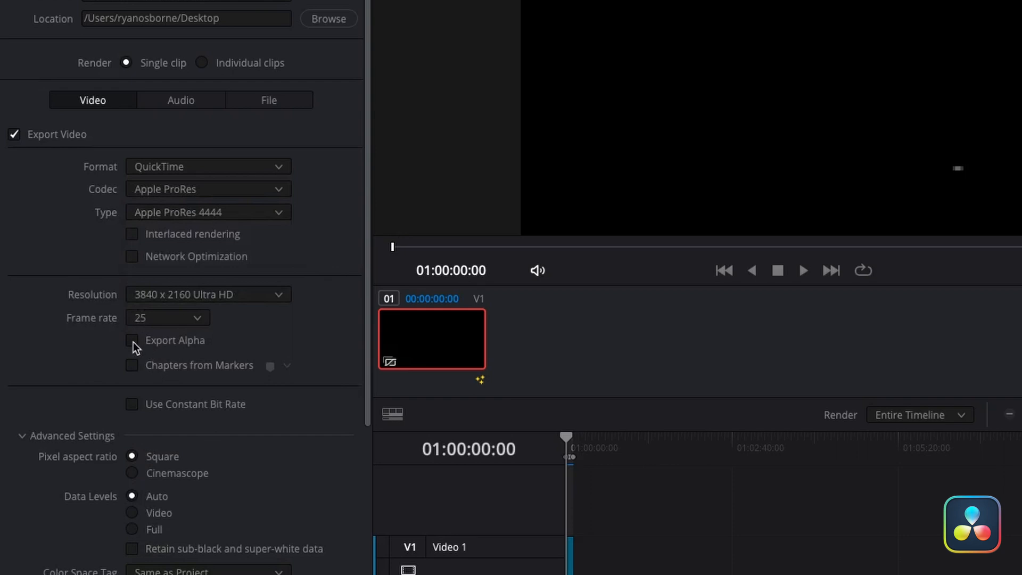
{"action": "left_click", "coordinate": [131, 342]}
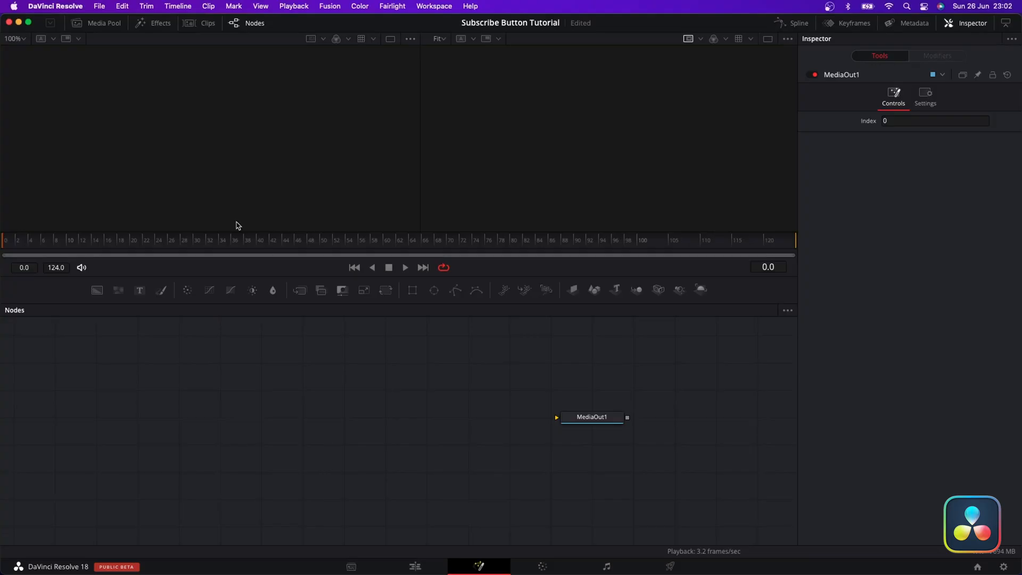
- Open the File menu over the empty Fusion composition
{"action": "left_click", "coordinate": [99, 6]}
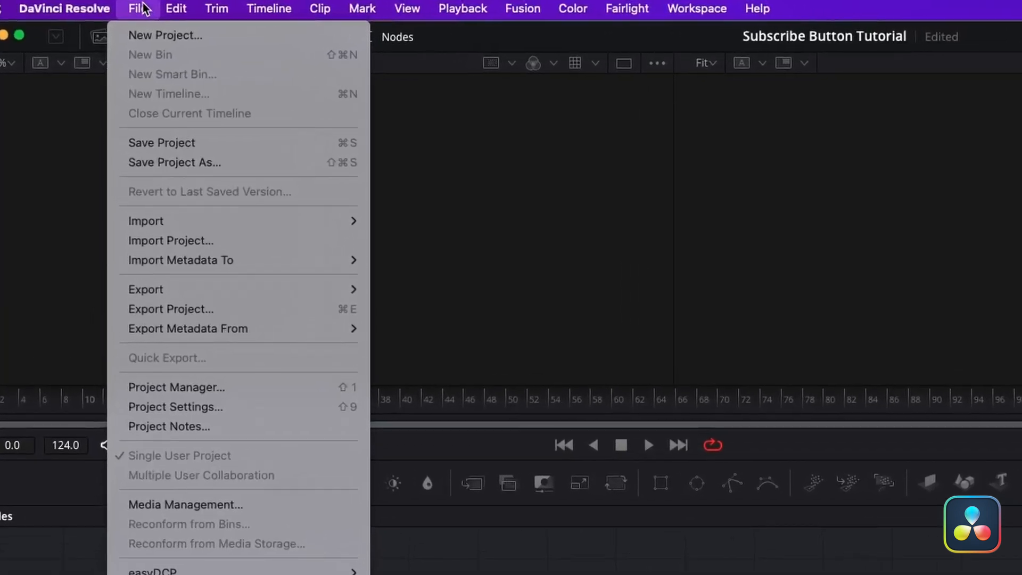